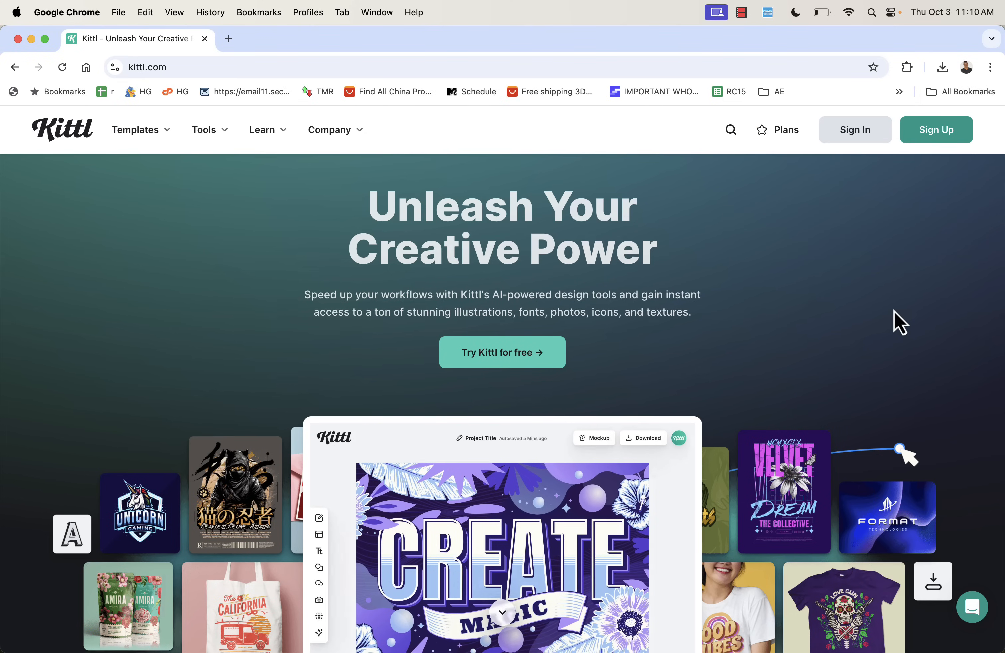
Browse down through the trending designs on the Discover templates page
scroll("down", 3)
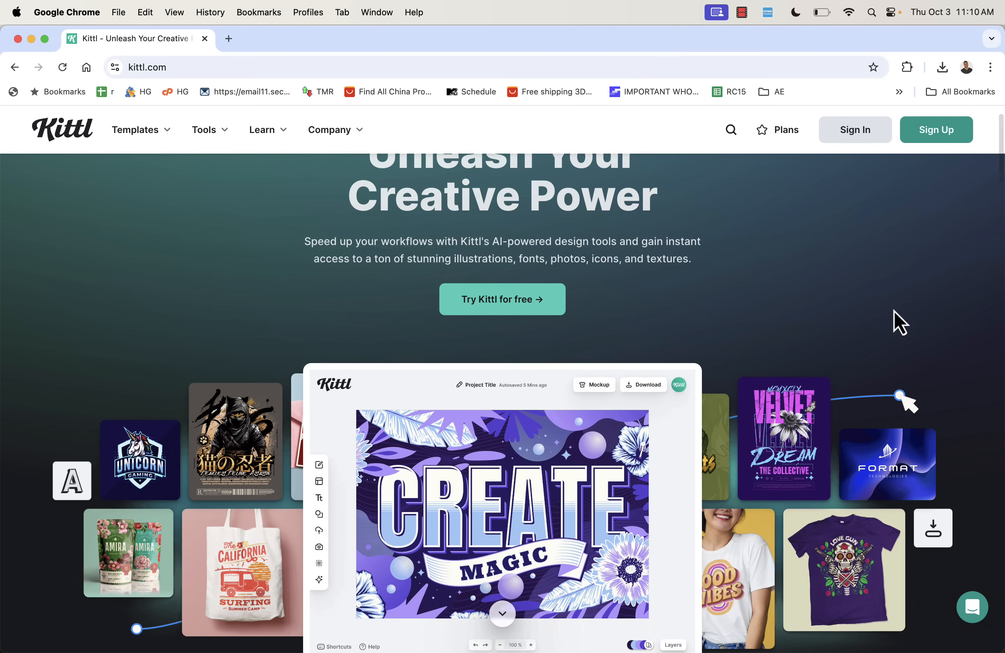
scroll("down", 3)
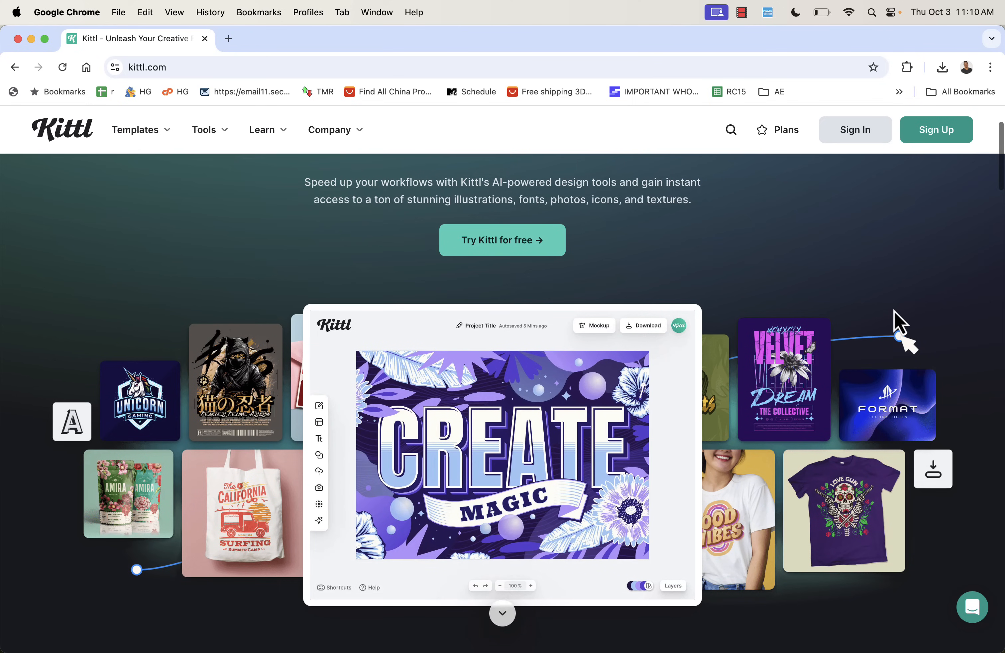
mouse_move(803, 276)
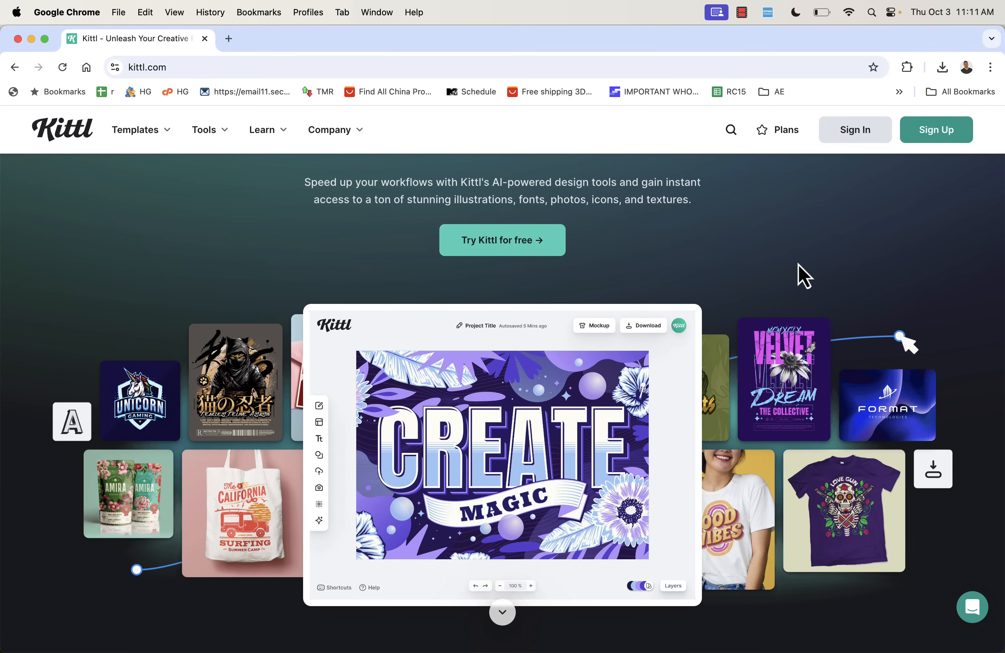
scroll("down", 3)
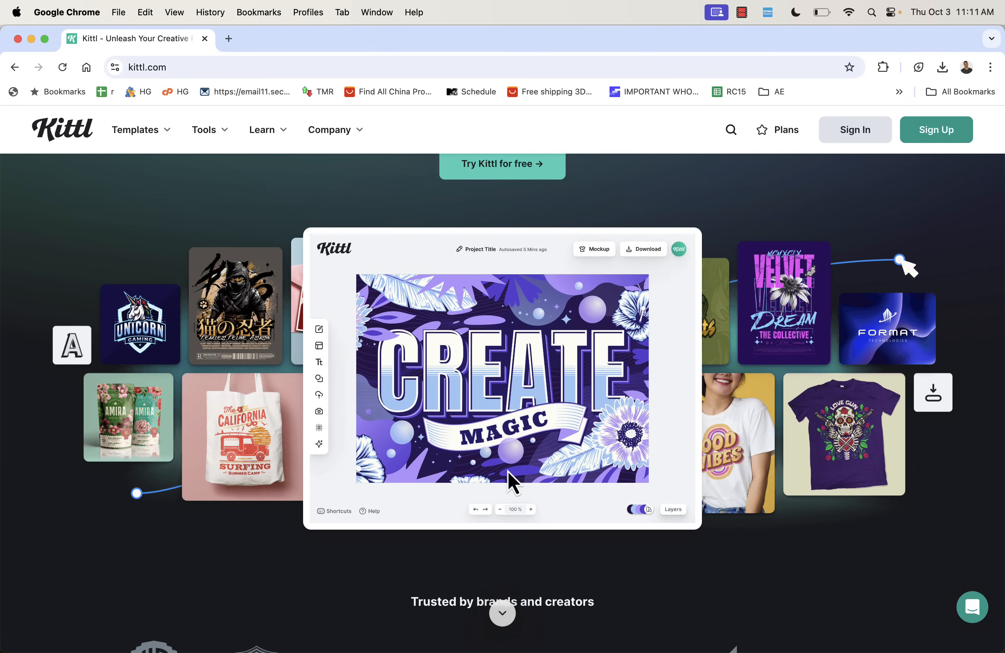
scroll("down", 3)
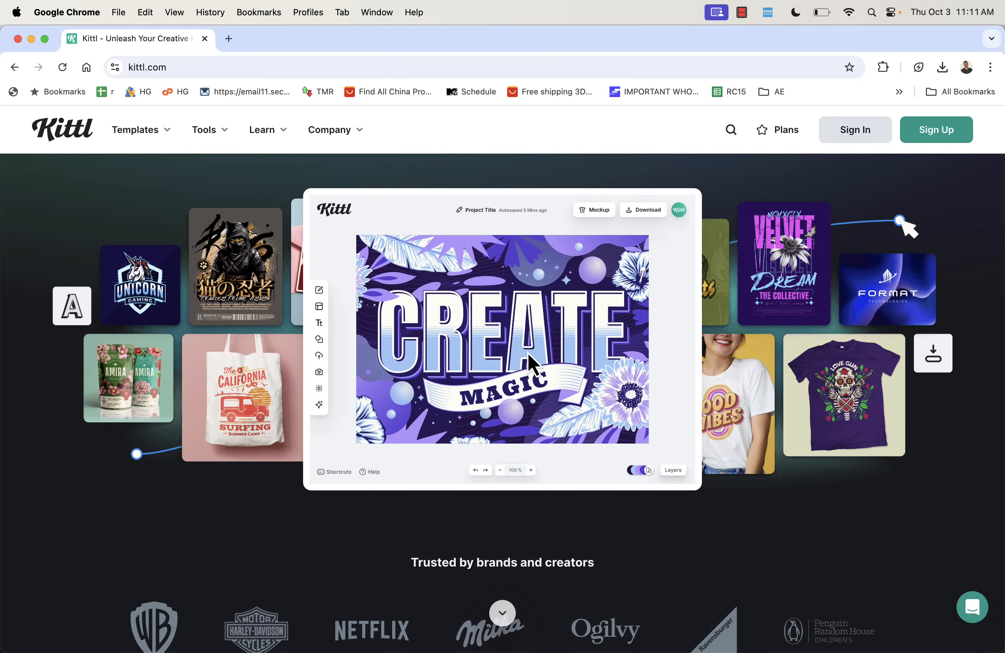
scroll("down", 3)
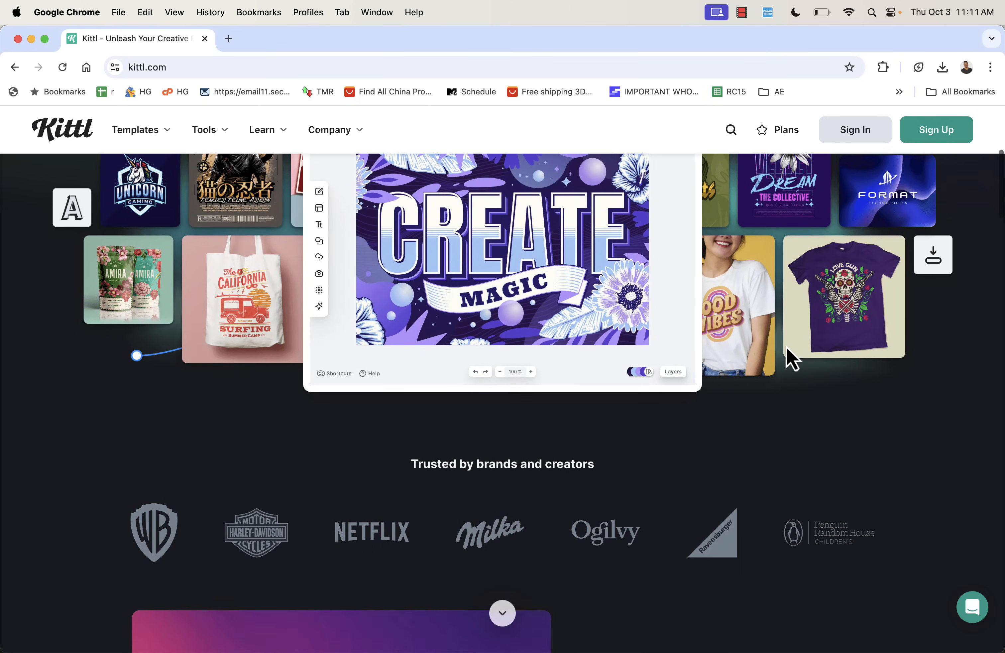
scroll("down", 3)
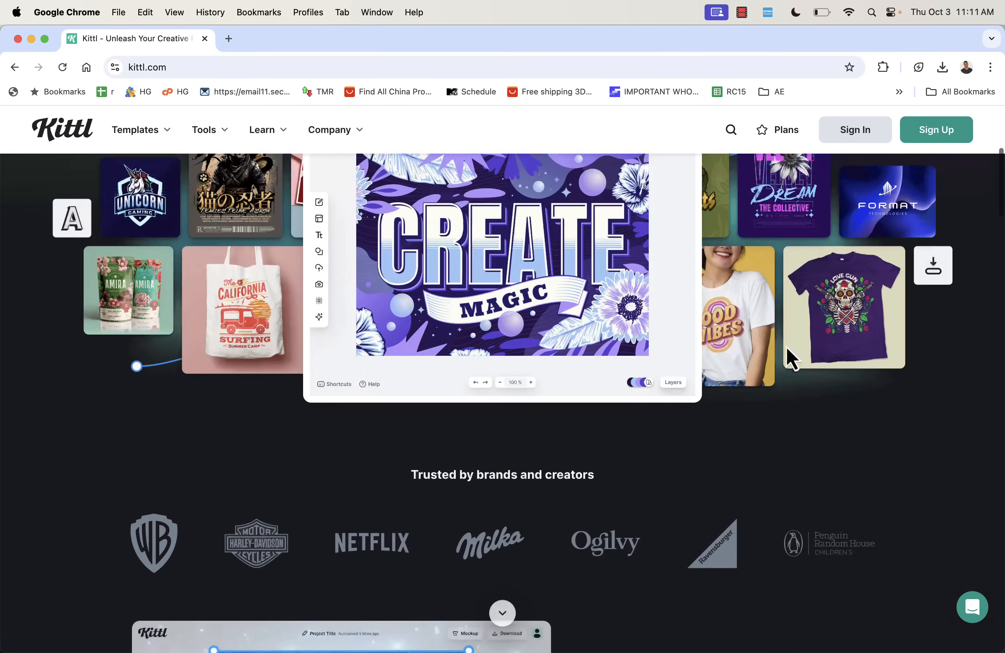
scroll("down", 3)
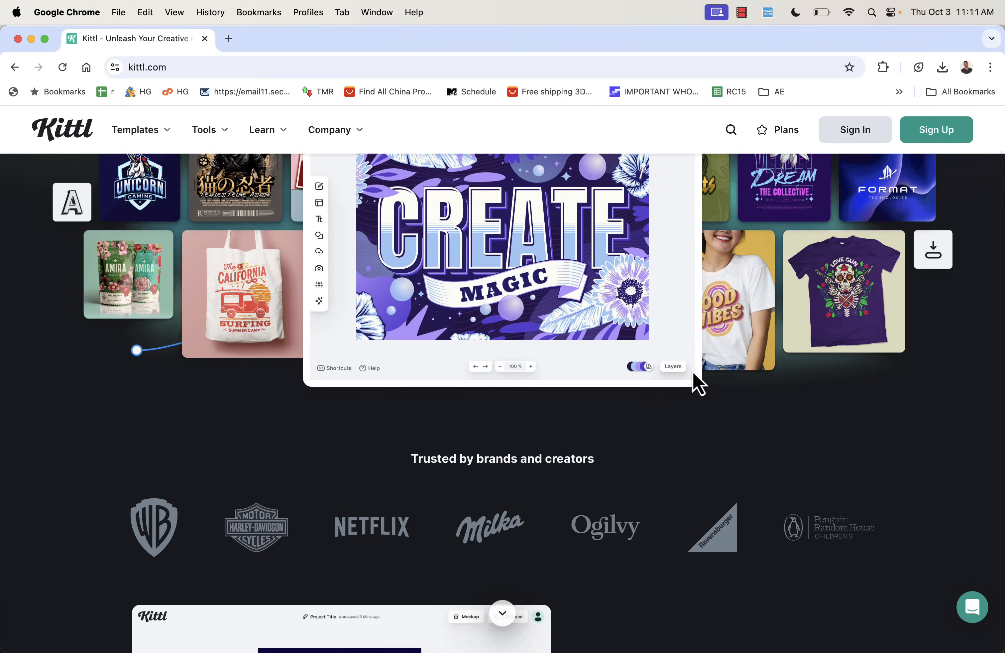
scroll("down", 3)
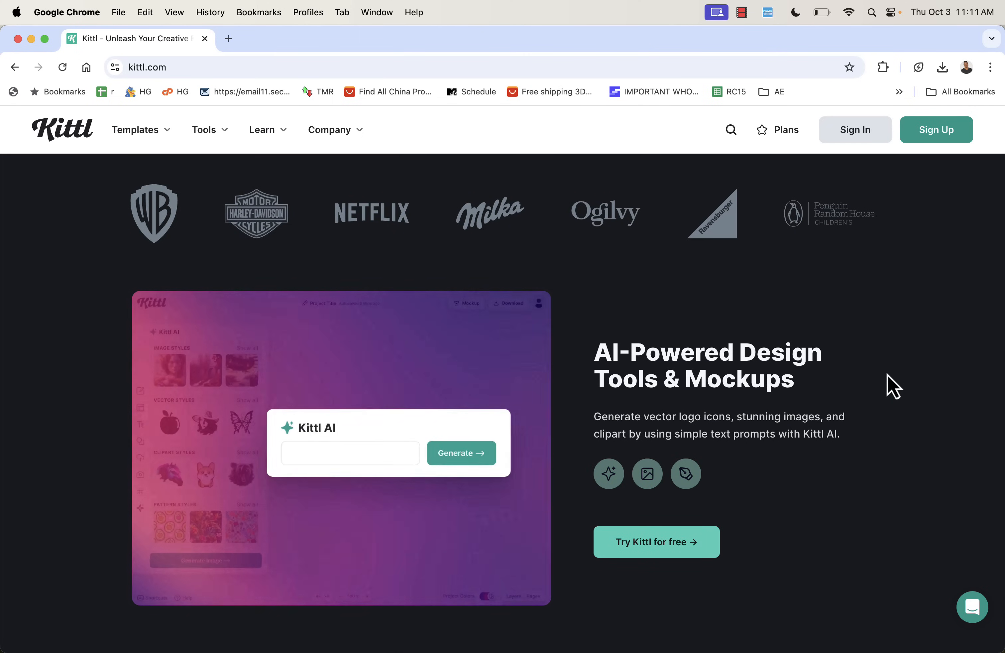
scroll("down", 3)
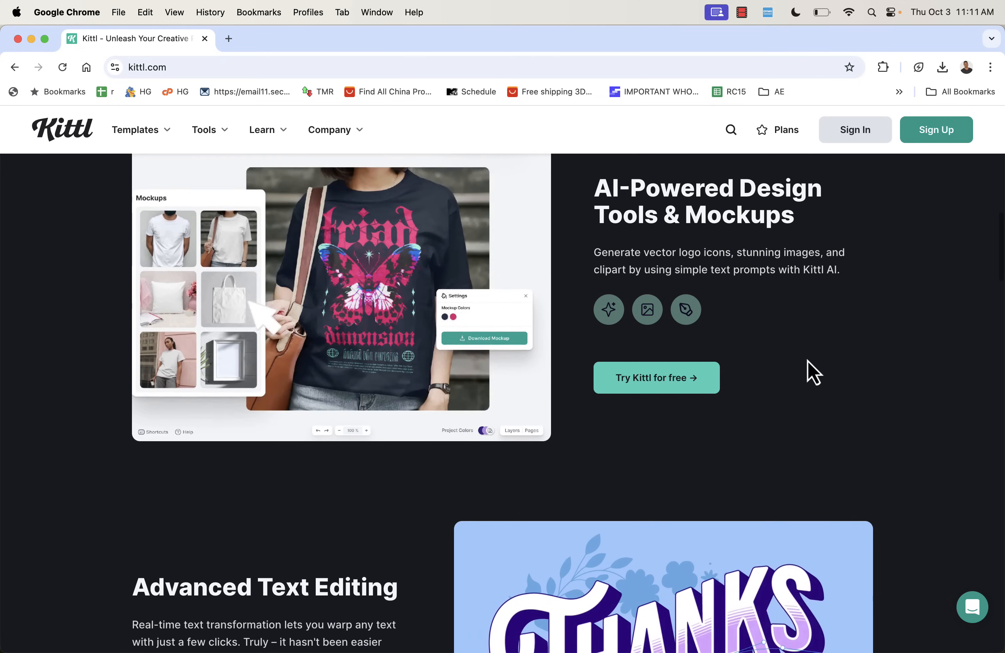
scroll("down", 3)
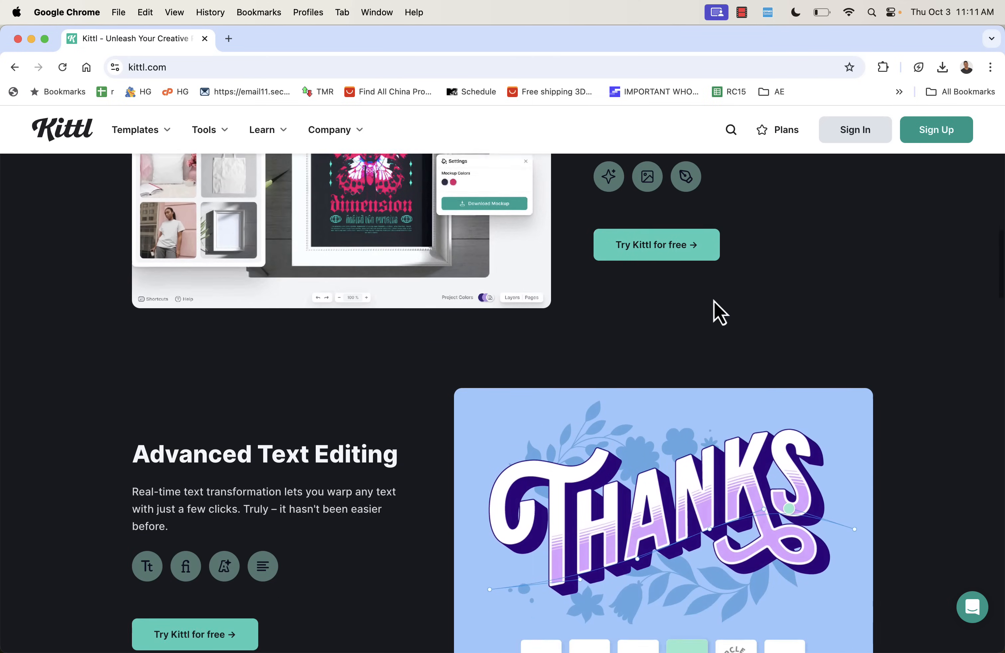
scroll("down", 3)
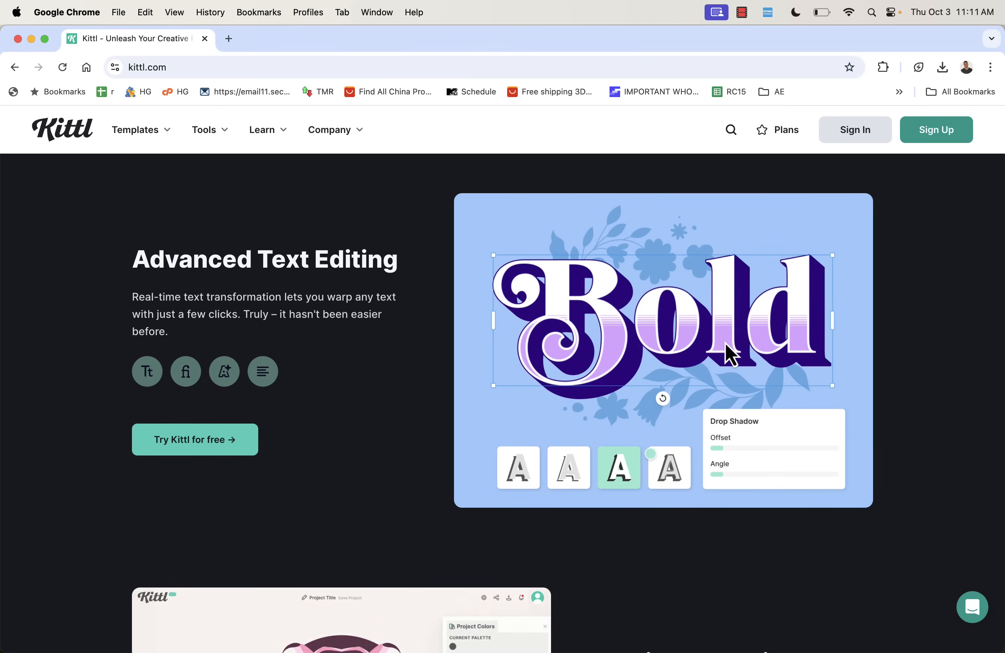
left_click_drag(716, 447, 788, 447)
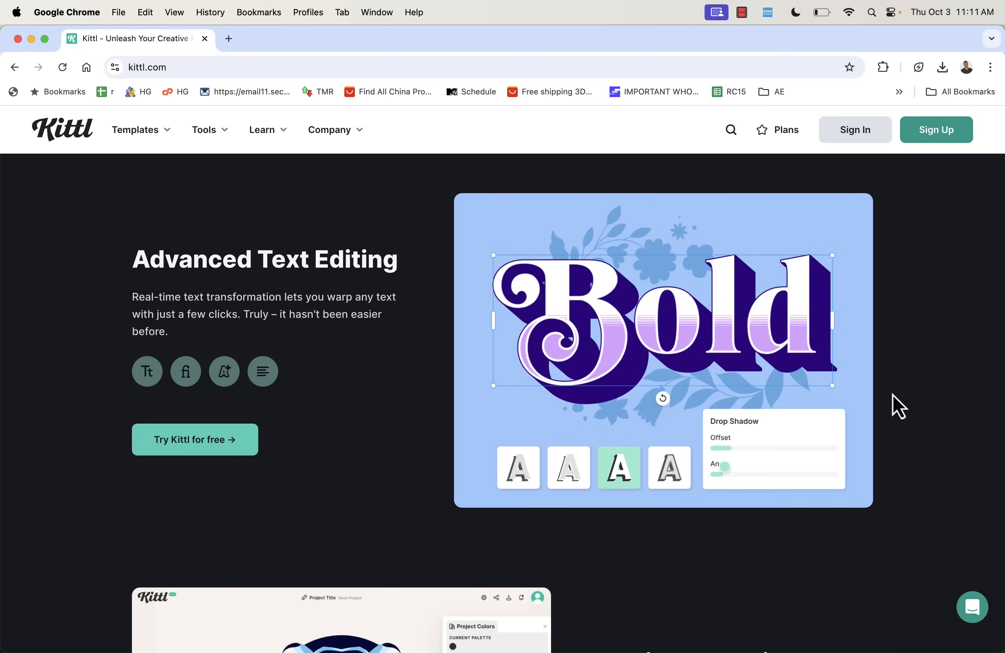
scroll("down", 3)
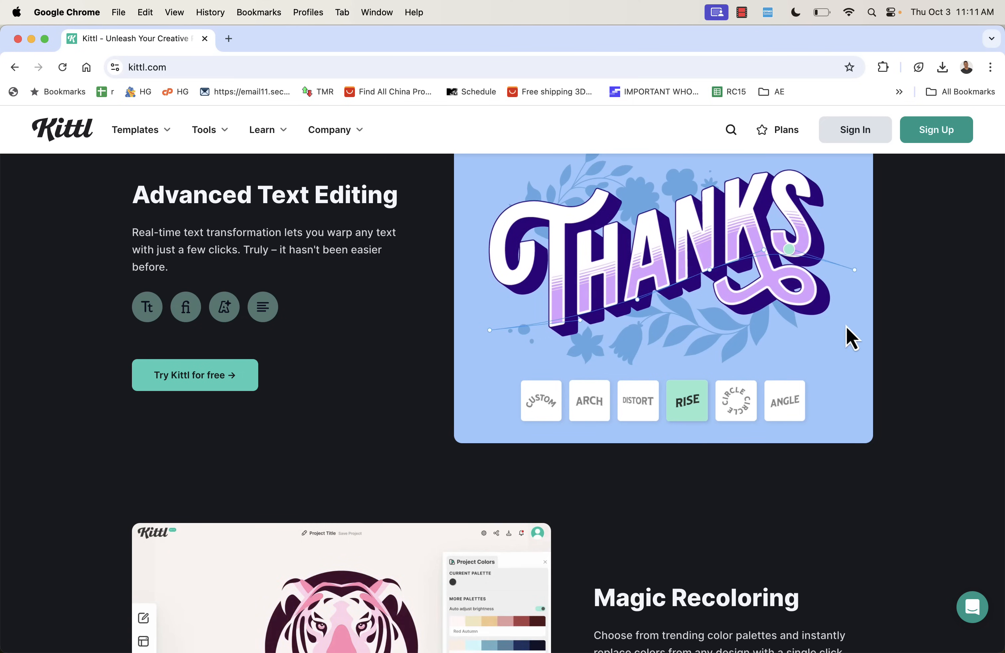
scroll("down", 3)
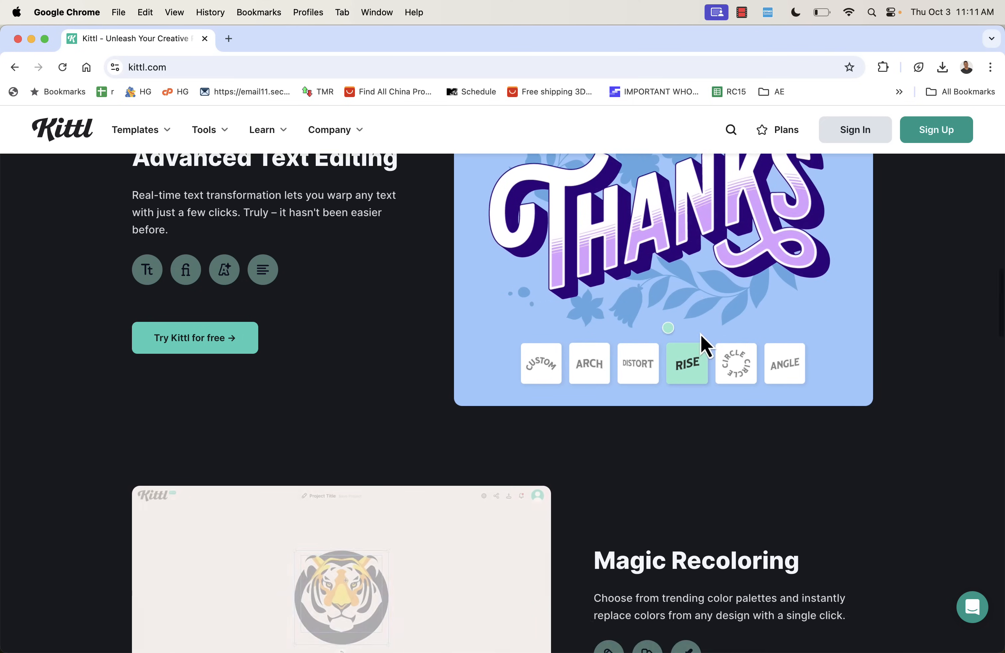
scroll("down", 3)
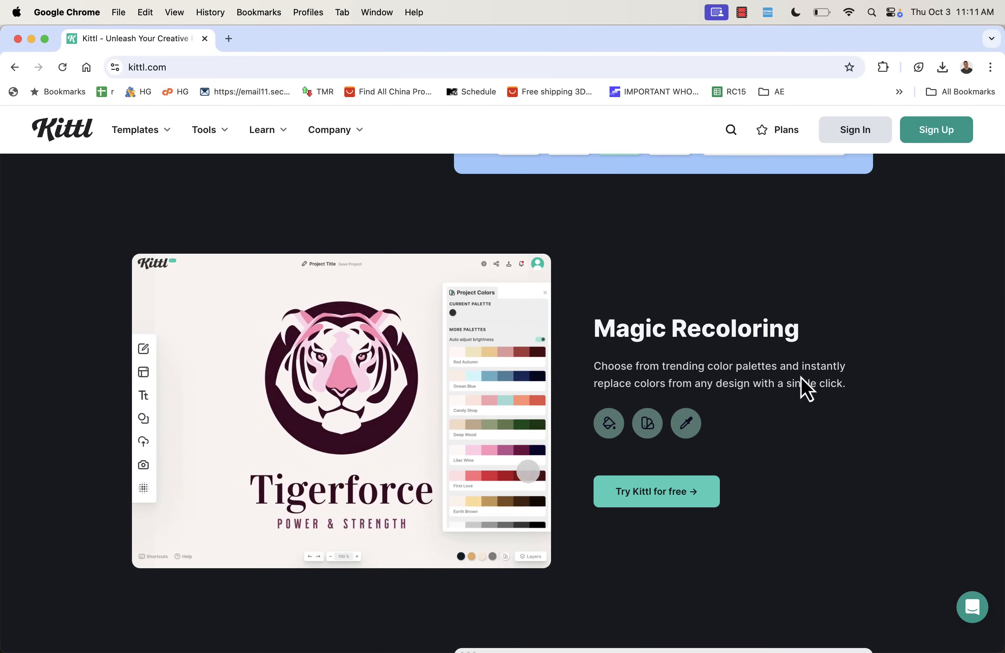
scroll("down", 3)
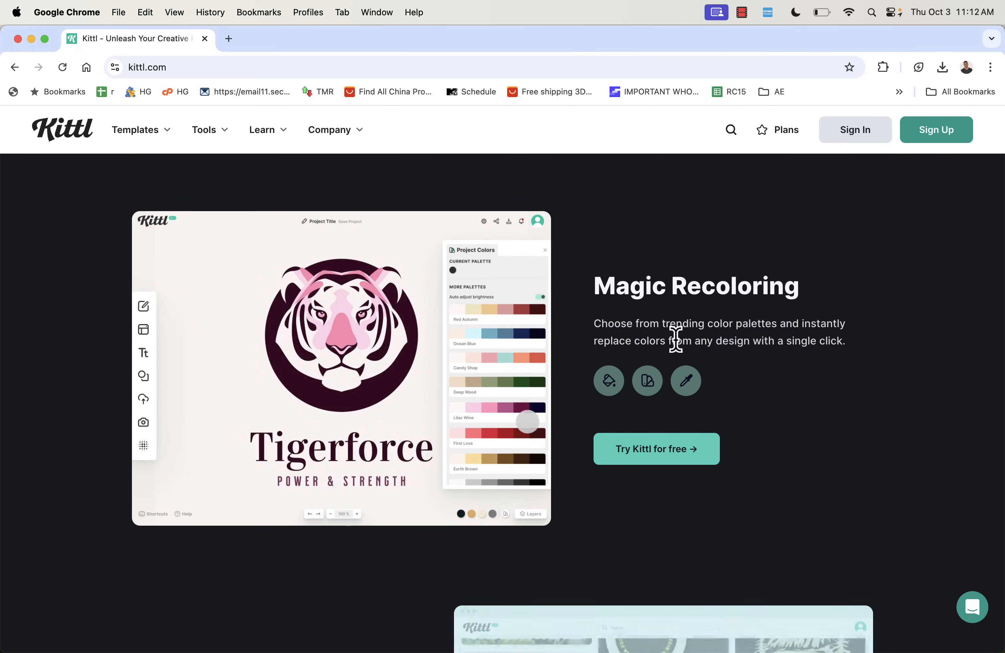
scroll("down", 3)
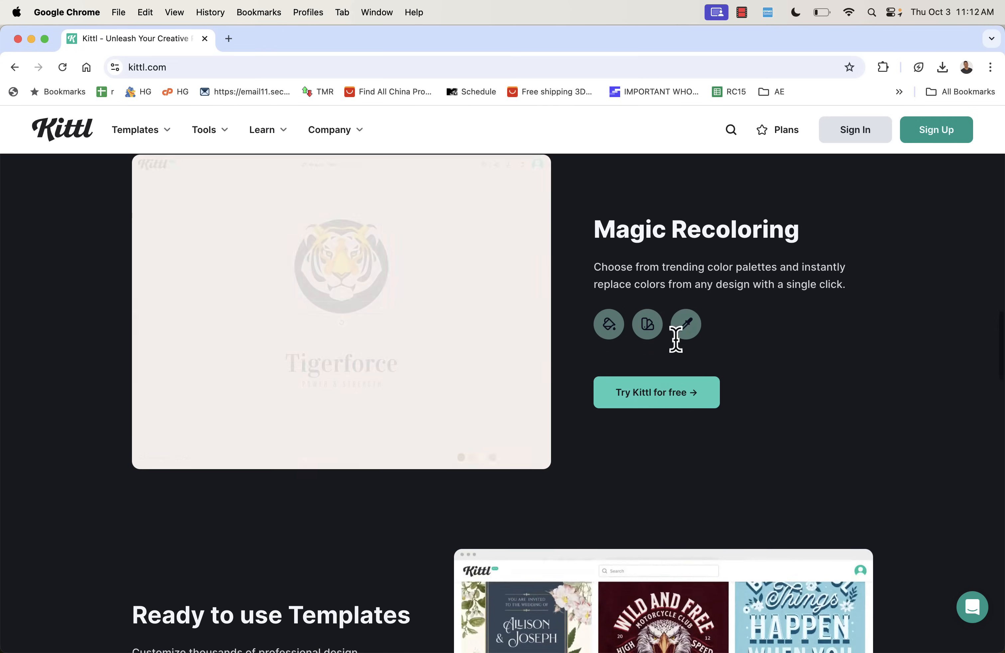
scroll("down", 3)
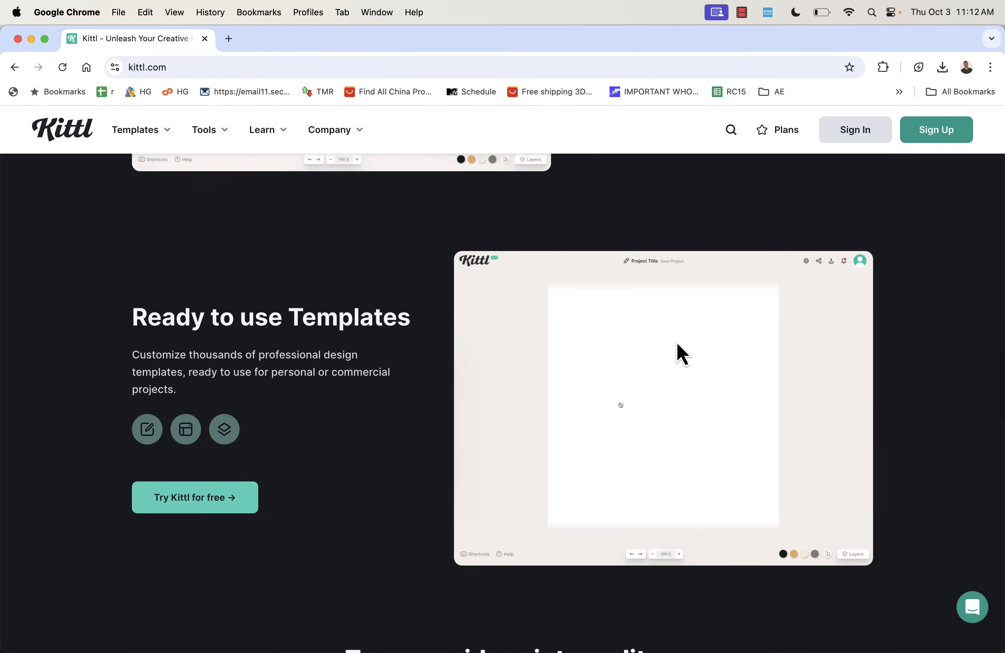
scroll("down", 3)
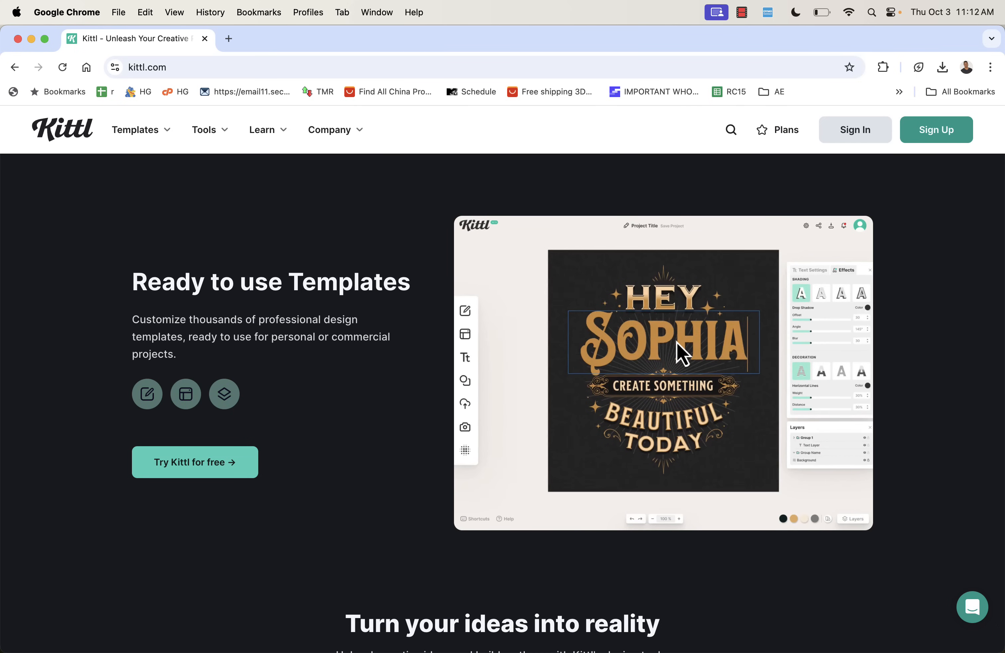
scroll("down", 3)
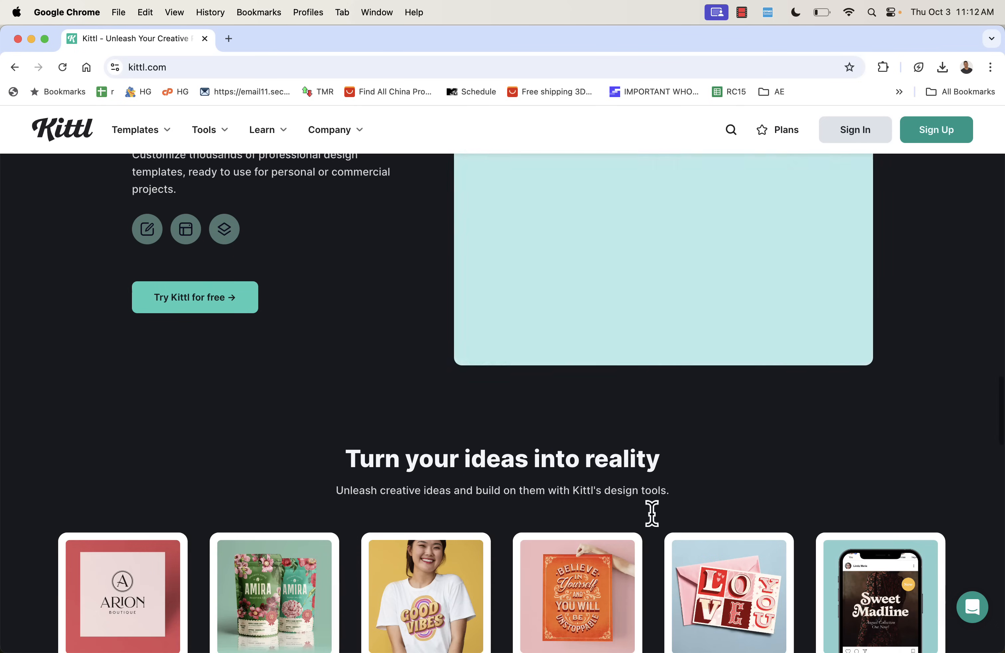
scroll("down", 3)
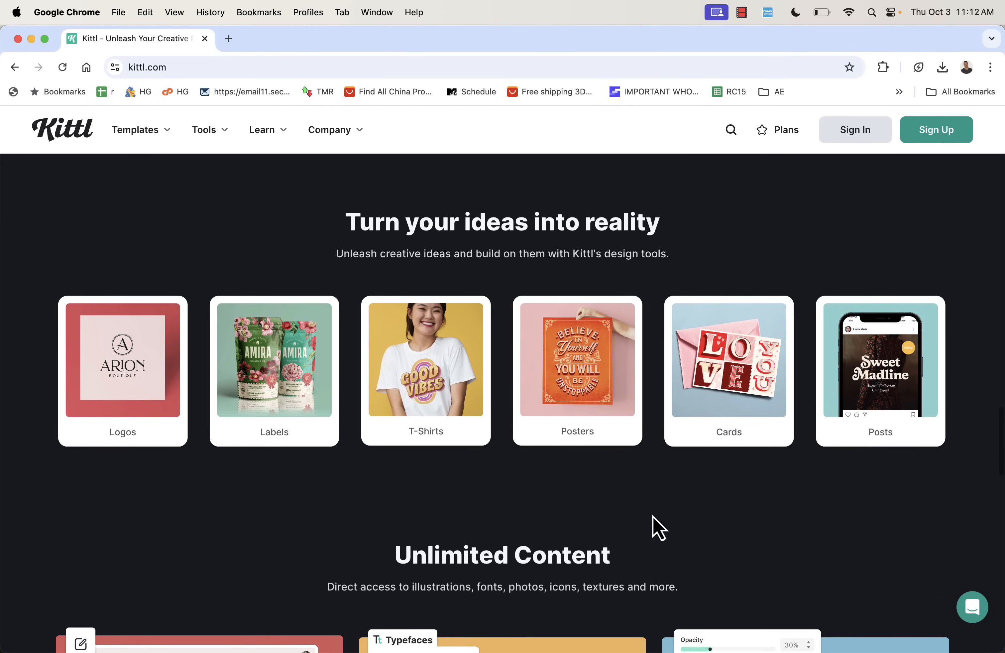
scroll("down", 3)
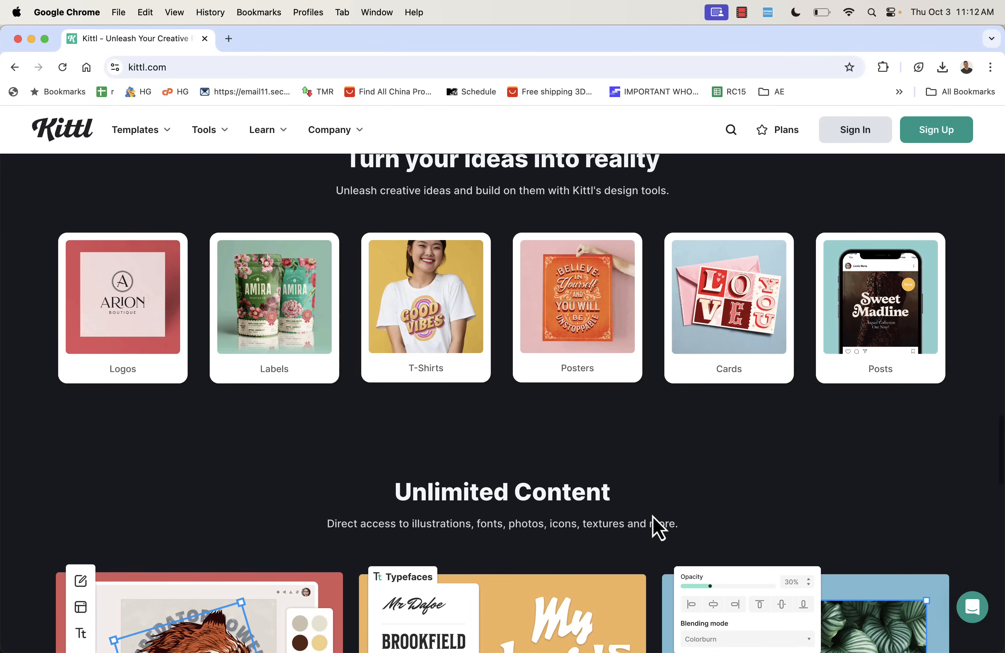
scroll("down", 3)
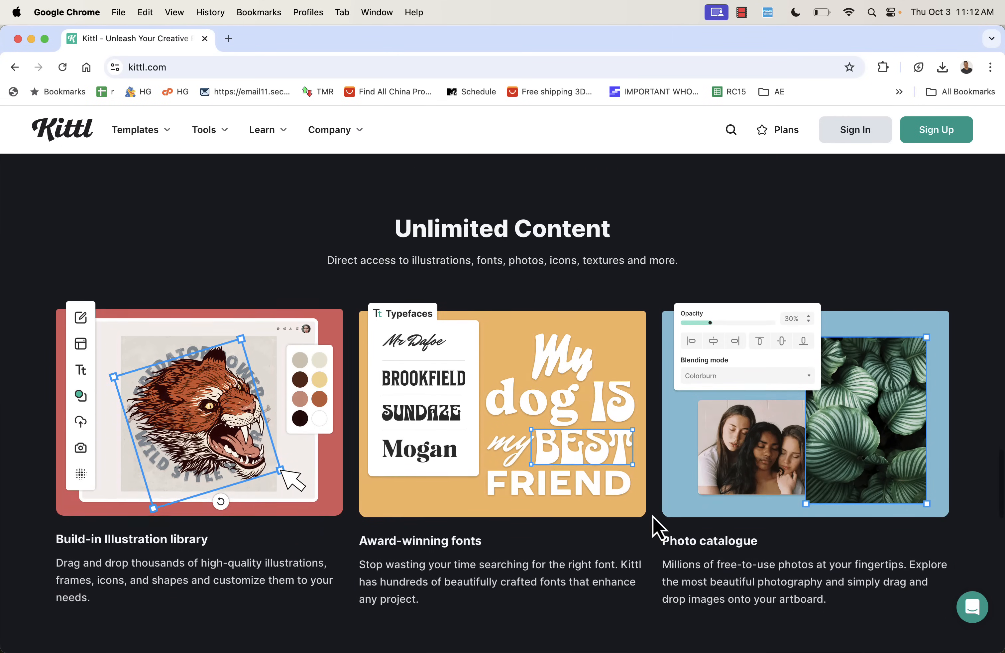
scroll("down", 3)
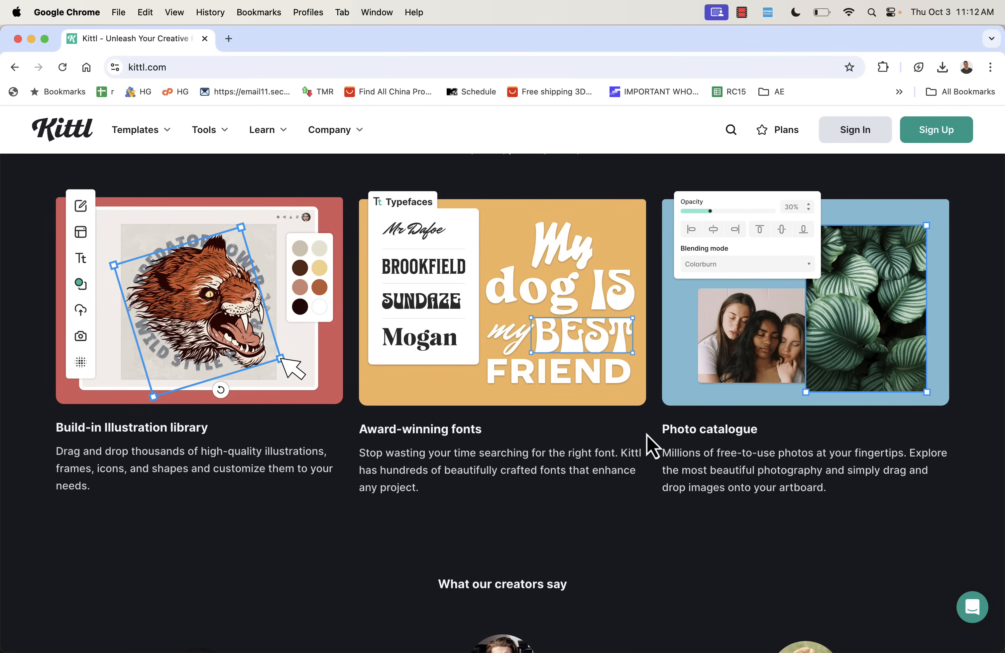
scroll("down", 3)
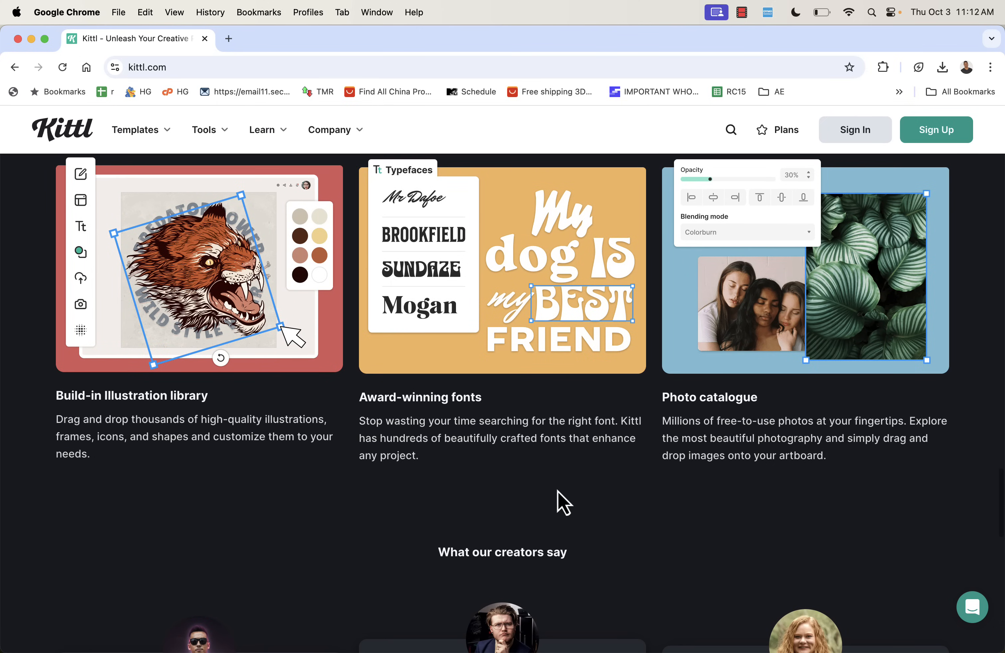
scroll("down", 3)
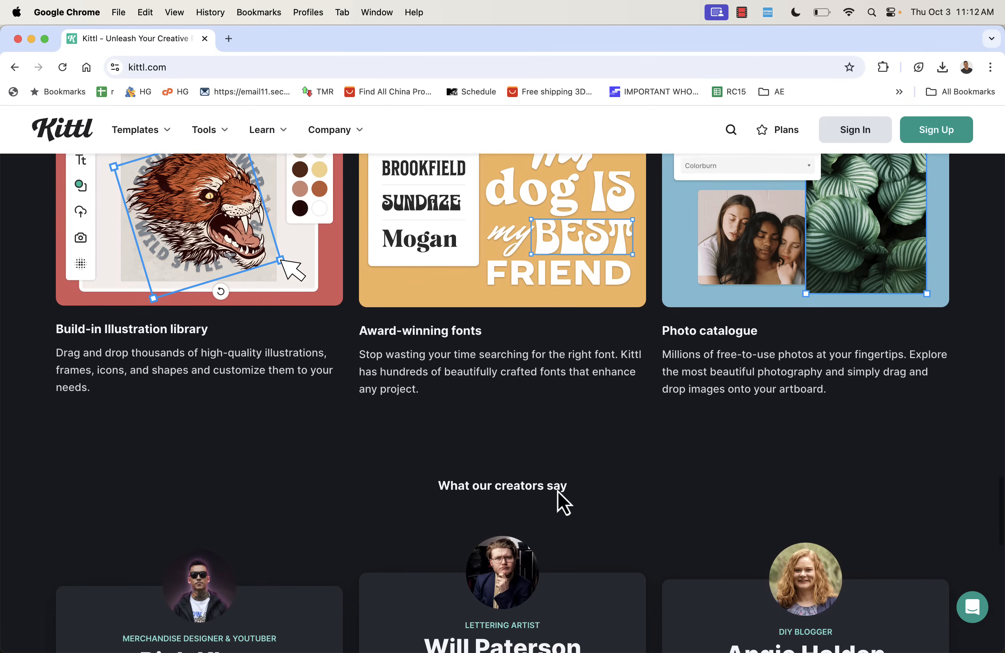
scroll("down", 3)
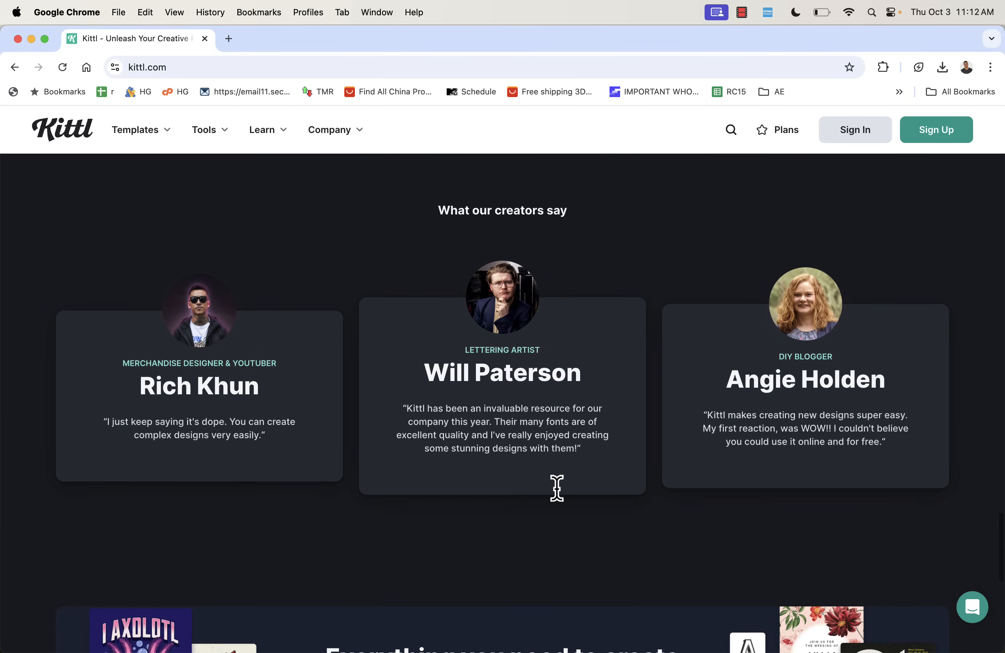
scroll("down", 3)
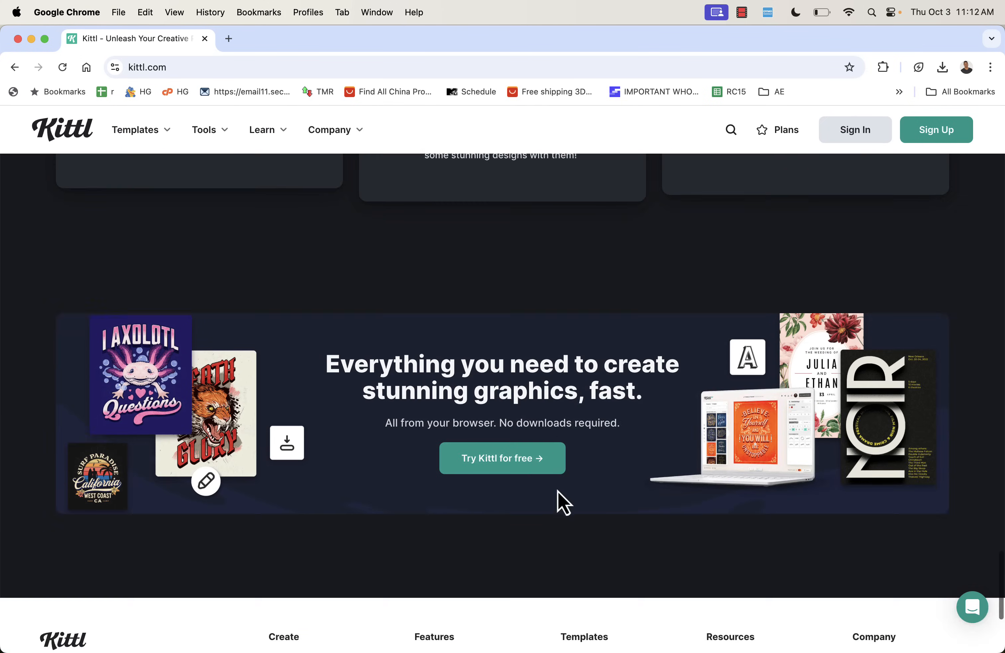
scroll("down", 3)
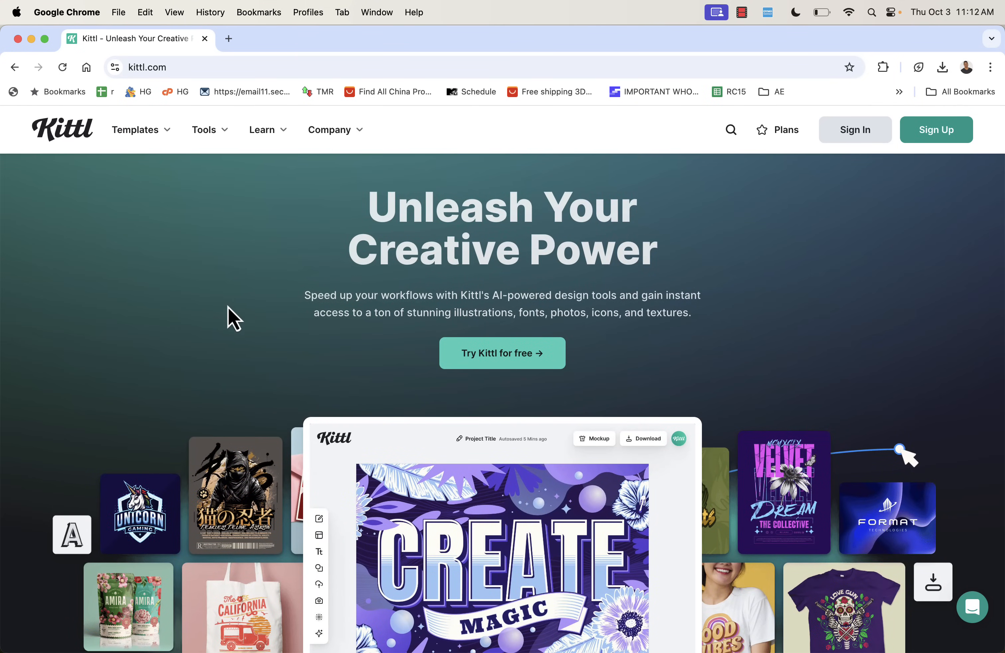
mouse_move(211, 301)
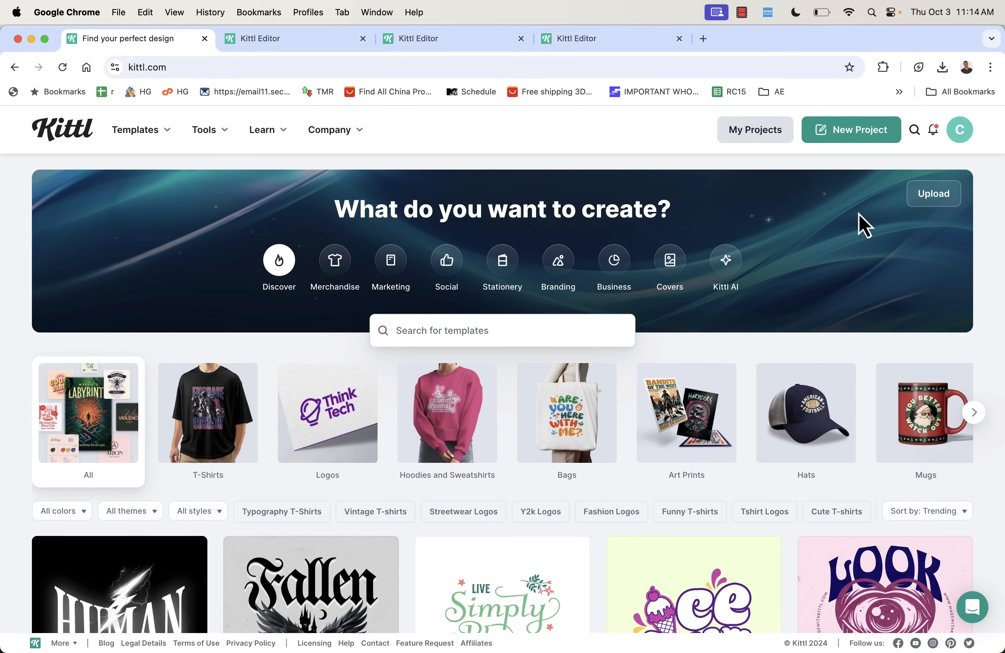
mouse_move(430, 213)
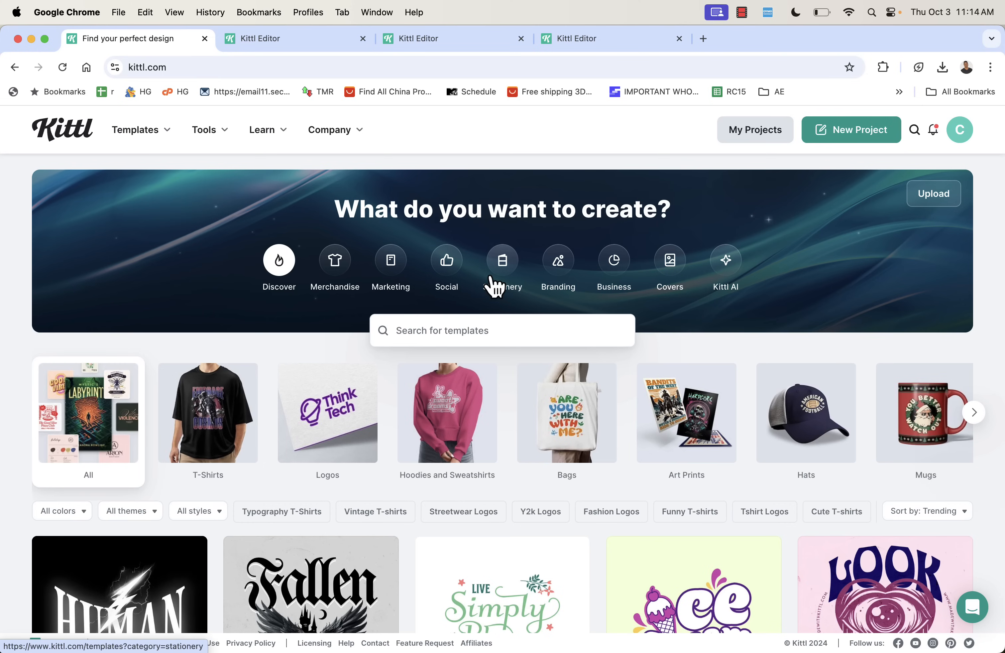
Scroll through the Logos category listing toward the Y2K Logos templates
scroll("down", 3)
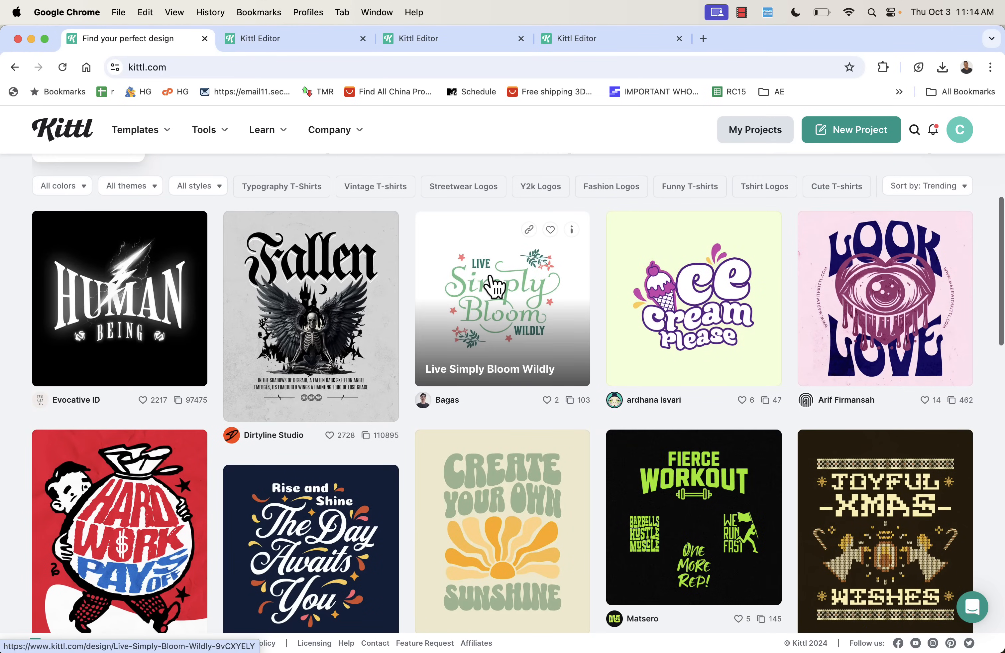
scroll("down", 3)
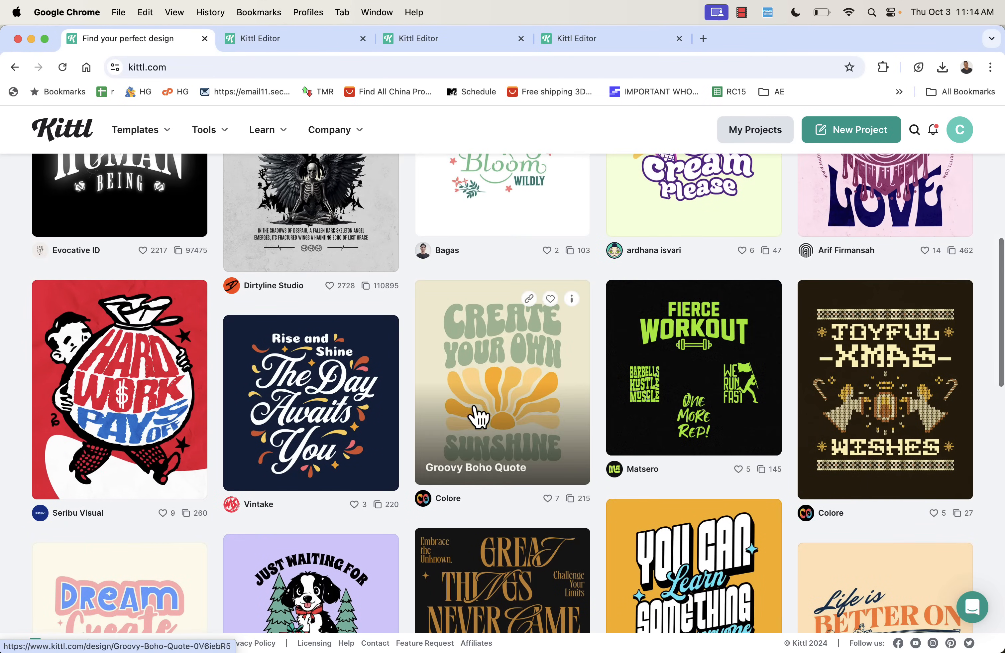
scroll("down", 3)
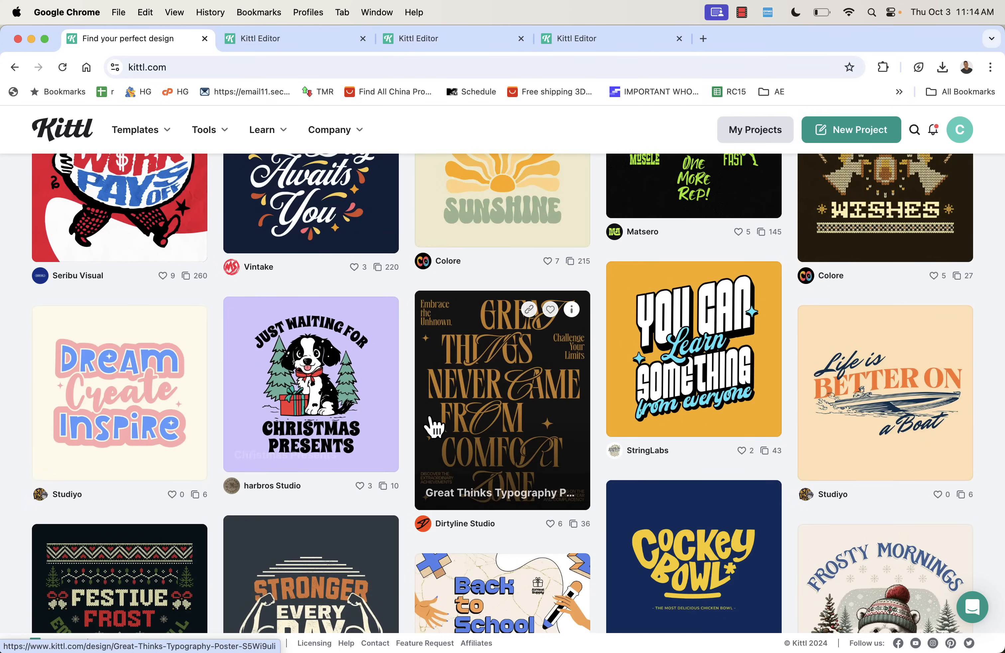
scroll("down", 3)
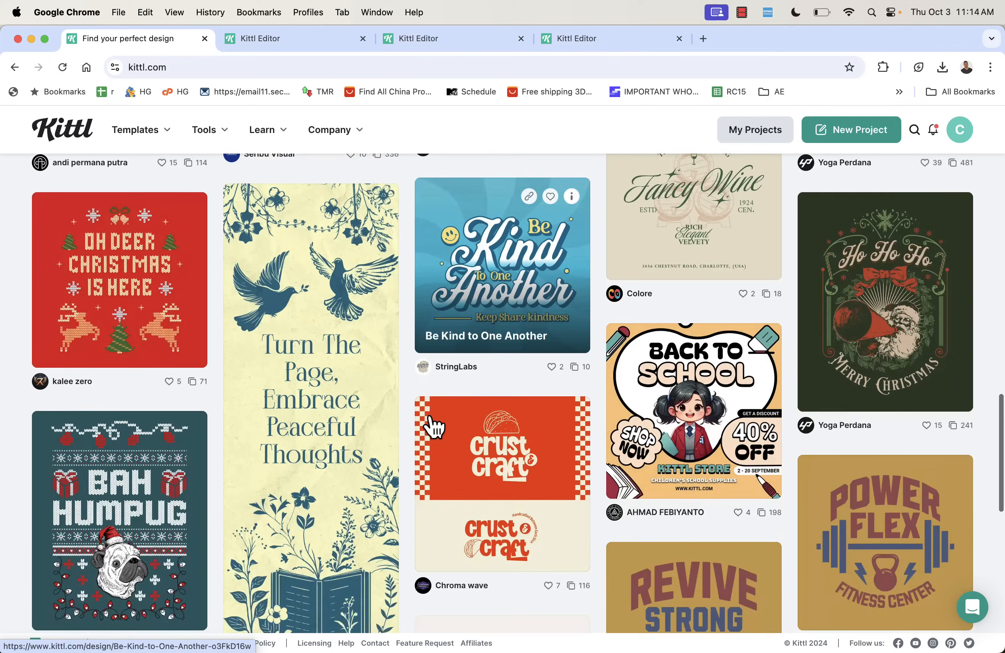
scroll("down", 3)
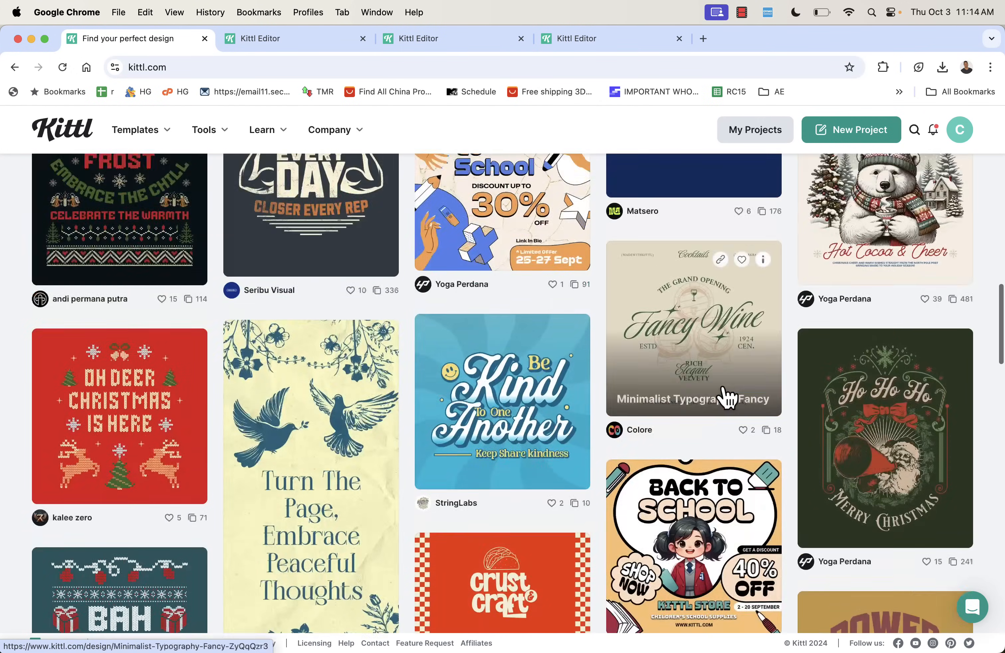
scroll("down", 3)
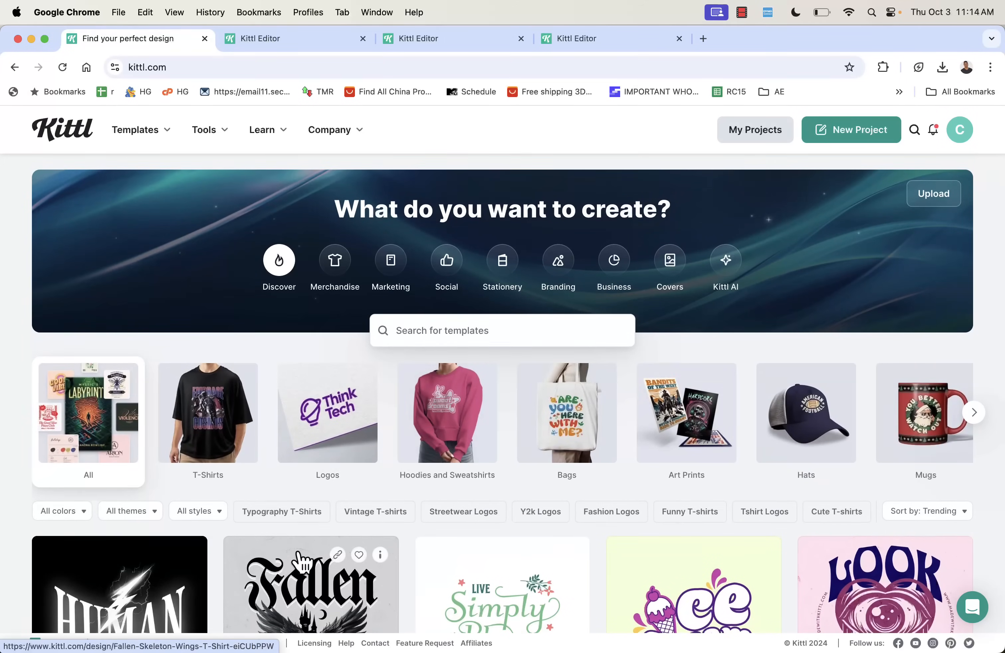
scroll("down", 3)
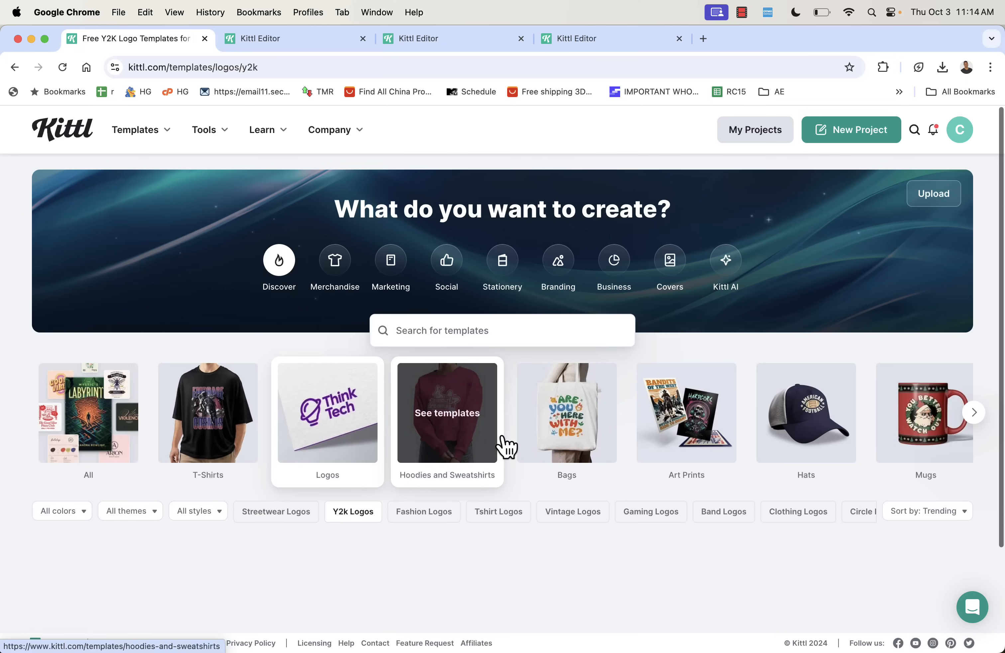
Browse into the Streetwear Logos template listing
scroll("down", 3)
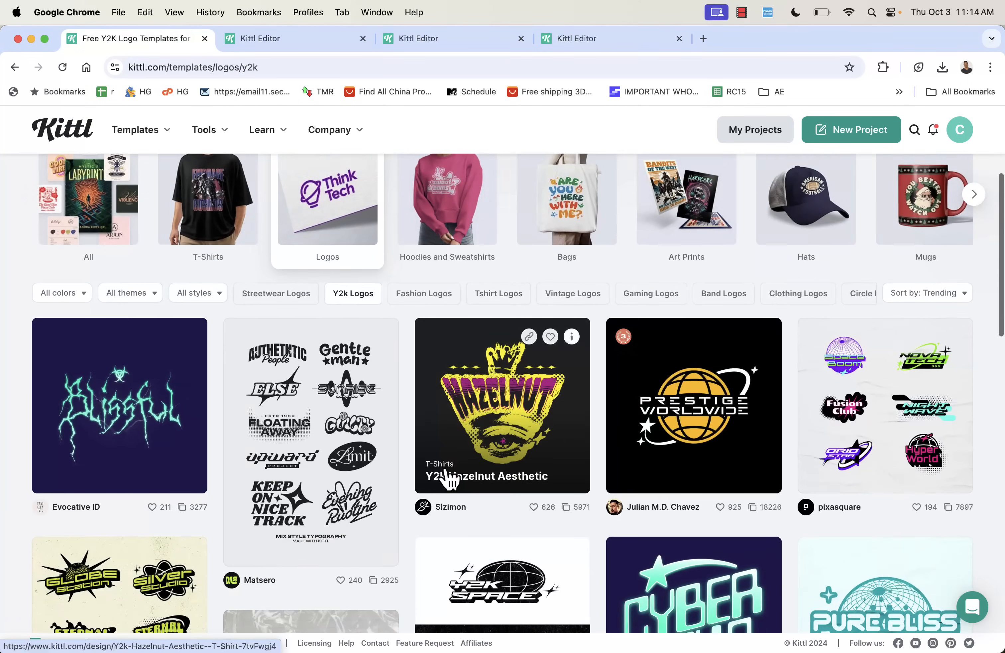
scroll("down", 3)
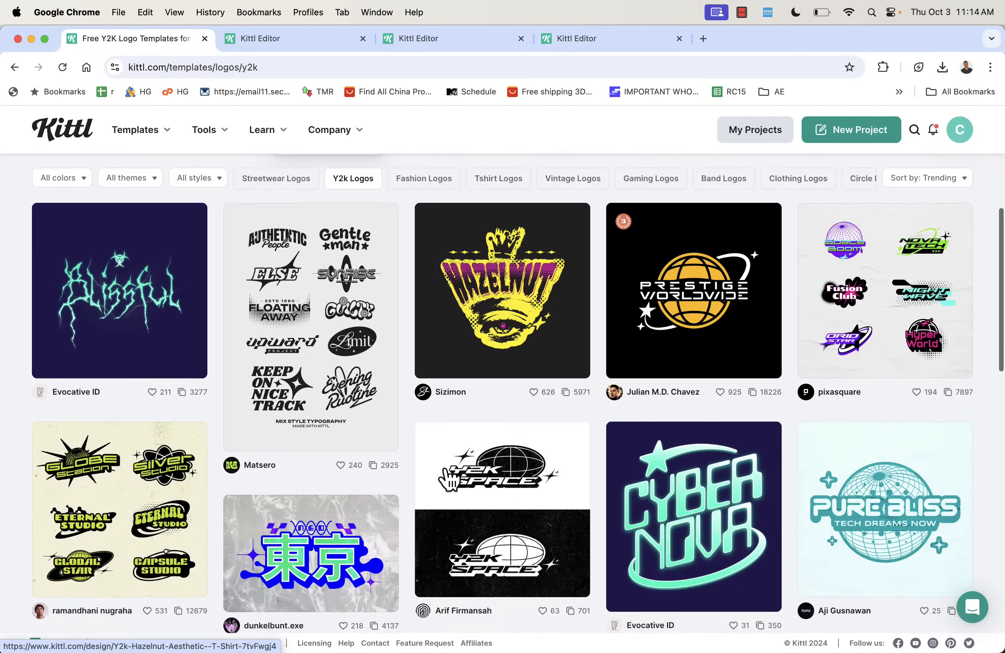
scroll("down", 3)
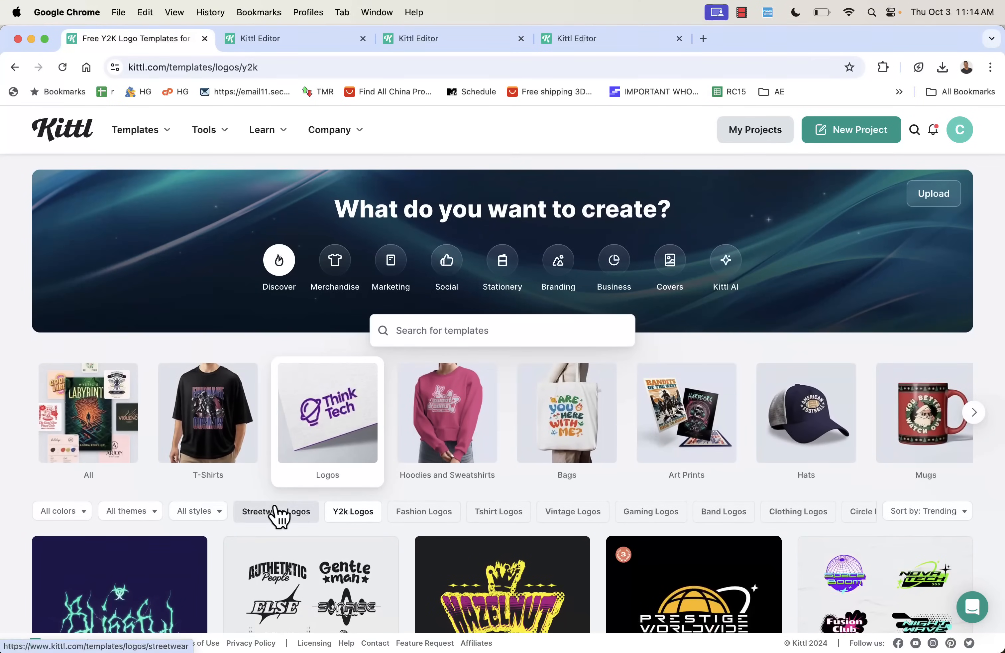
left_click(277, 511)
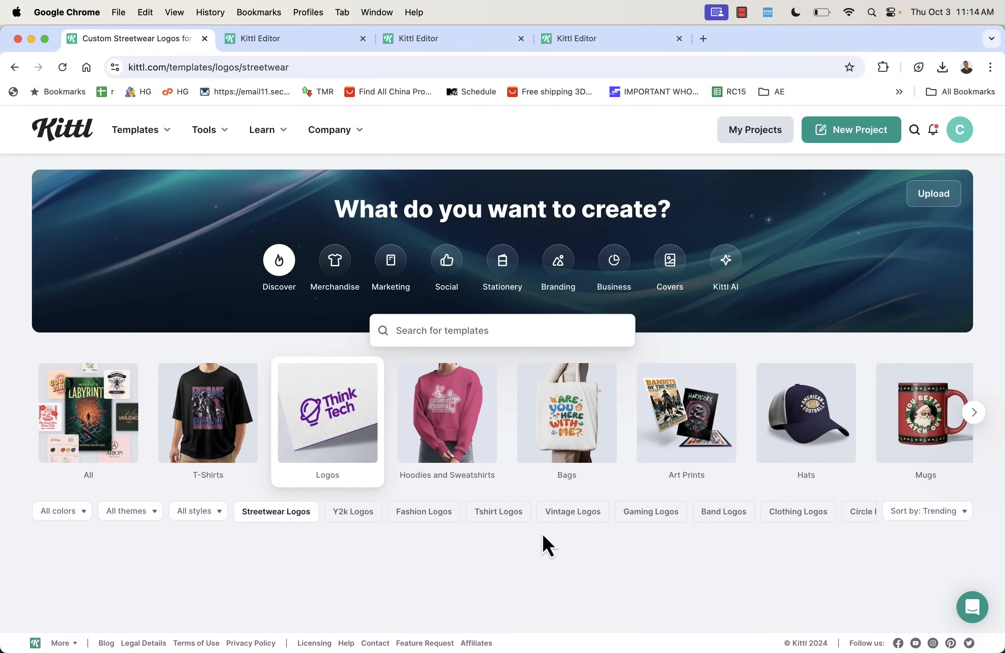
scroll("down", 3)
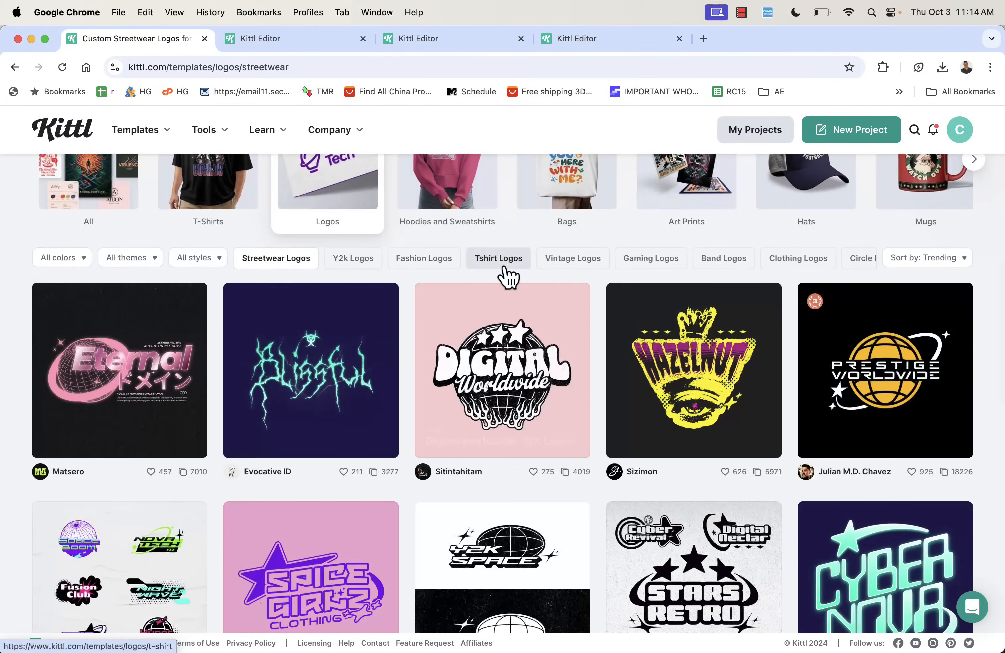
Show Tshirt Logos sorted by Most used, then move to Hoodies and Sweatshirts
left_click(498, 258)
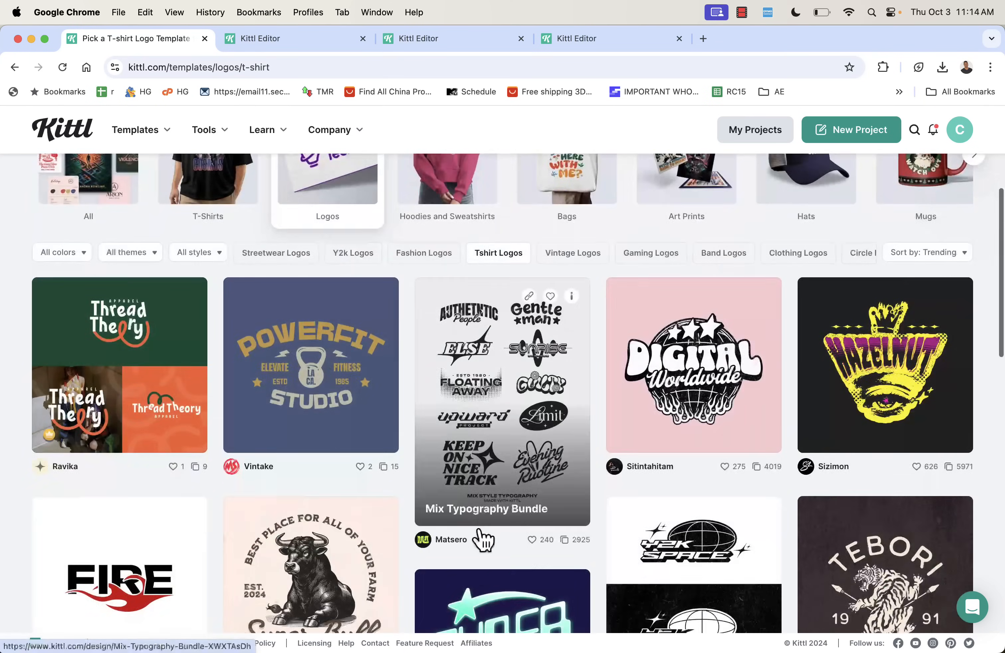
left_click(925, 220)
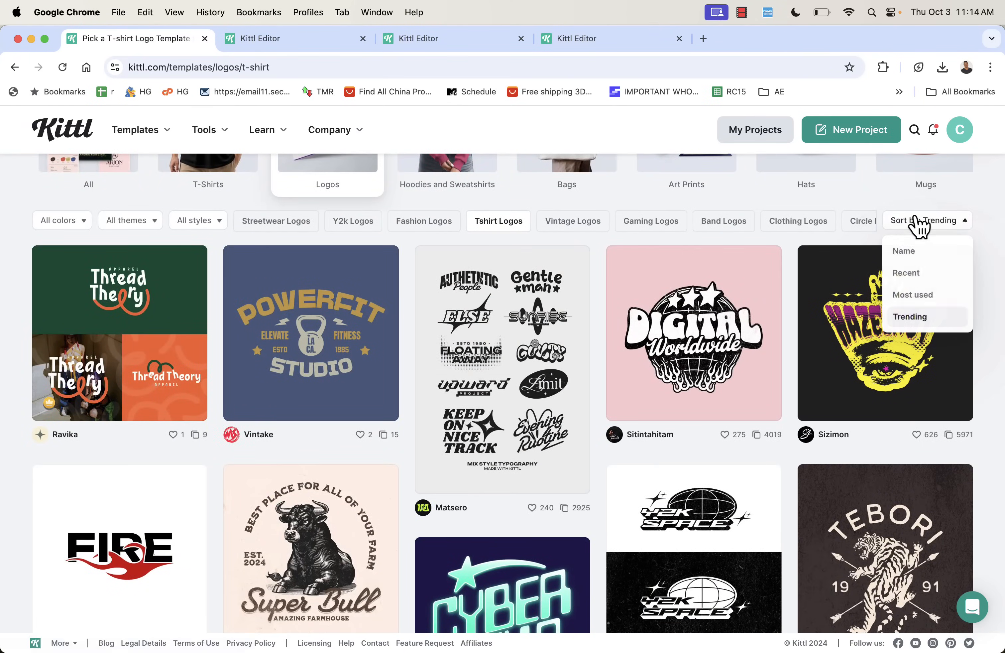
left_click(911, 295)
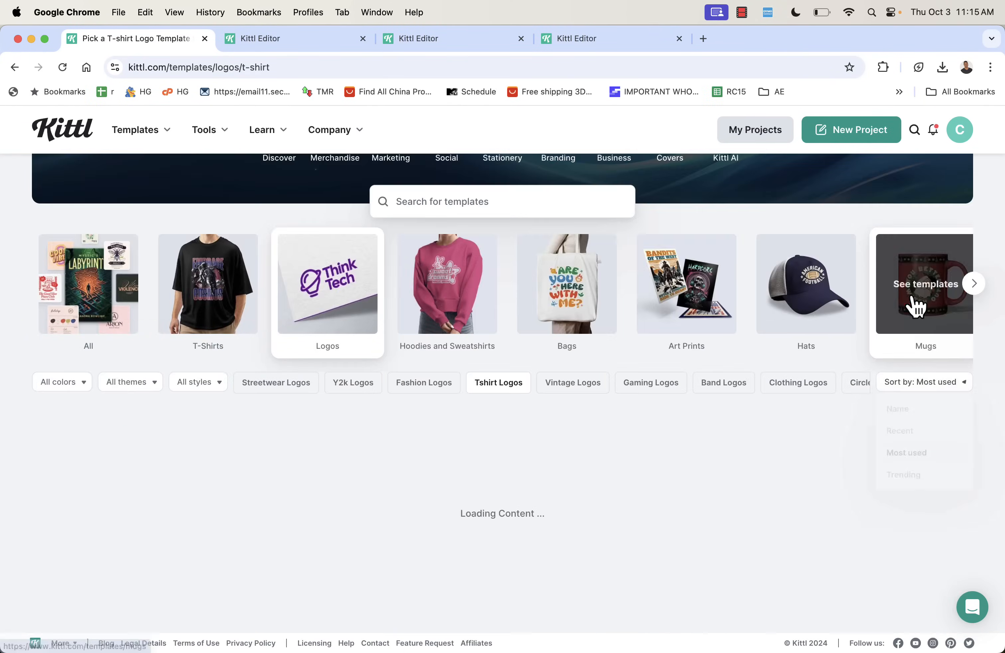
scroll("down", 3)
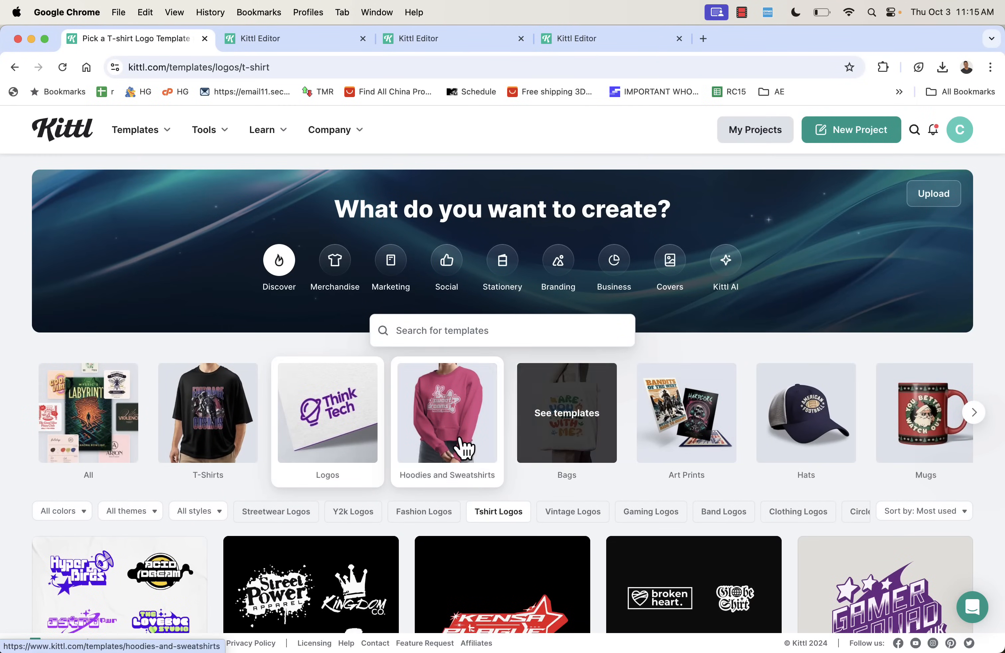
left_click(447, 422)
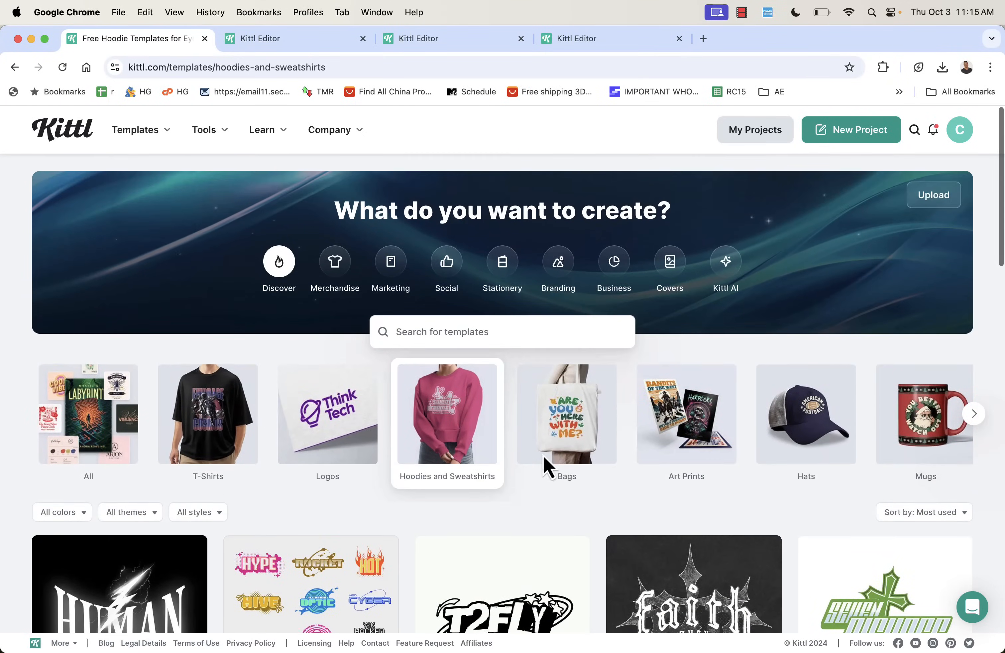
Arch the MEOW-O-WEEN text and recolour the illustration with the Lilac Wine palette
left_click(288, 38)
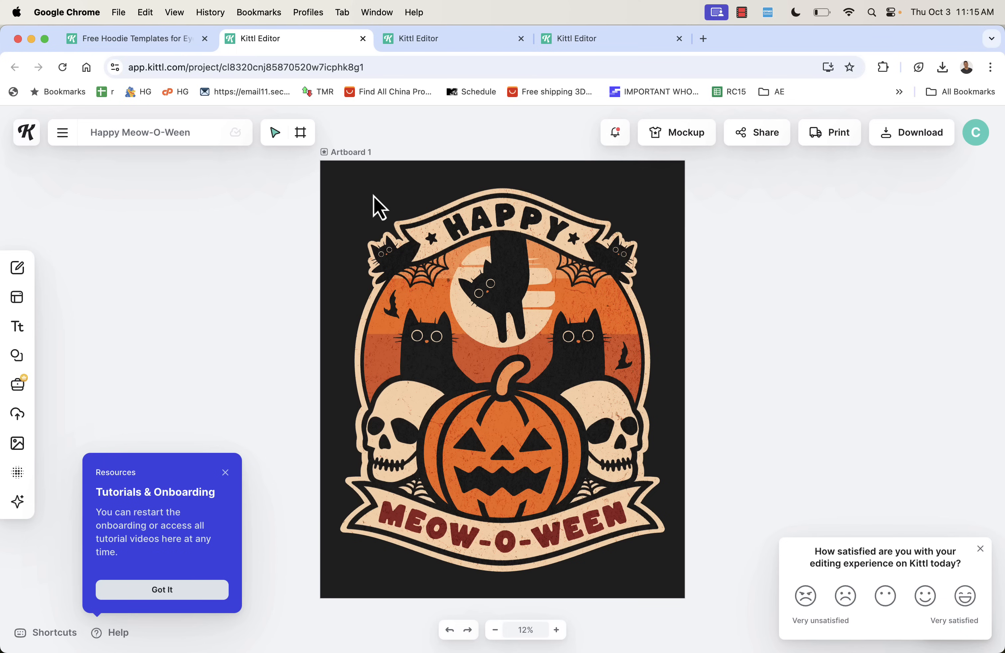
left_click(502, 378)
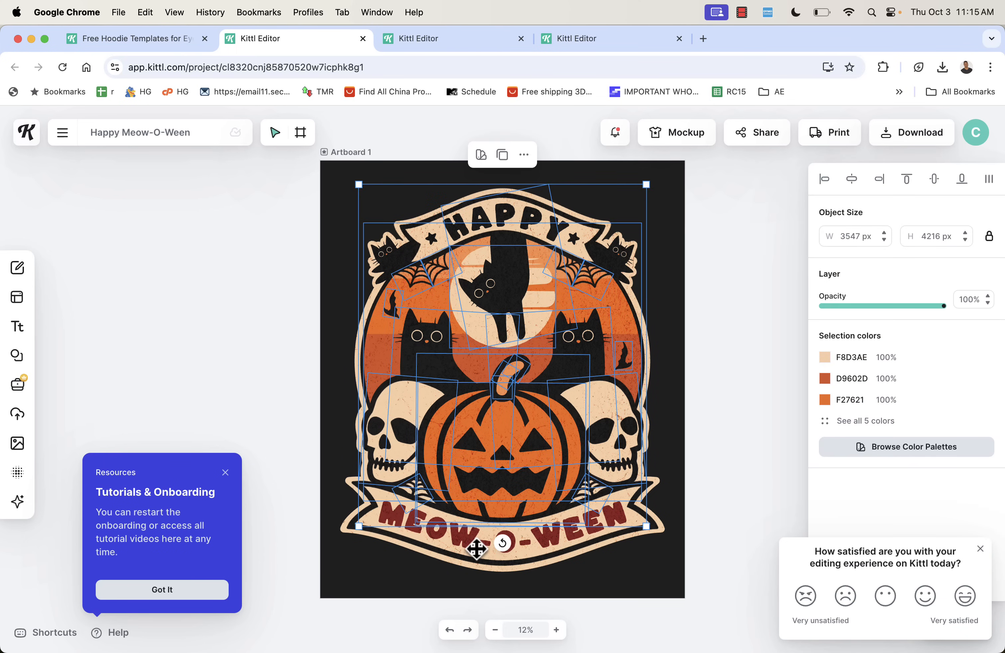
mouse_move(859, 348)
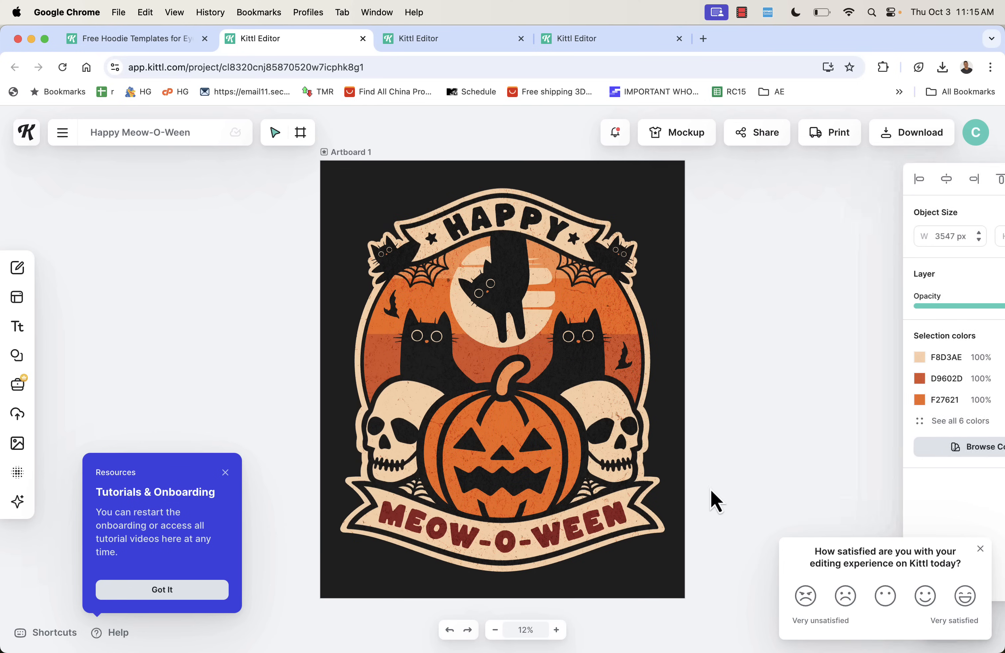
left_click(501, 524)
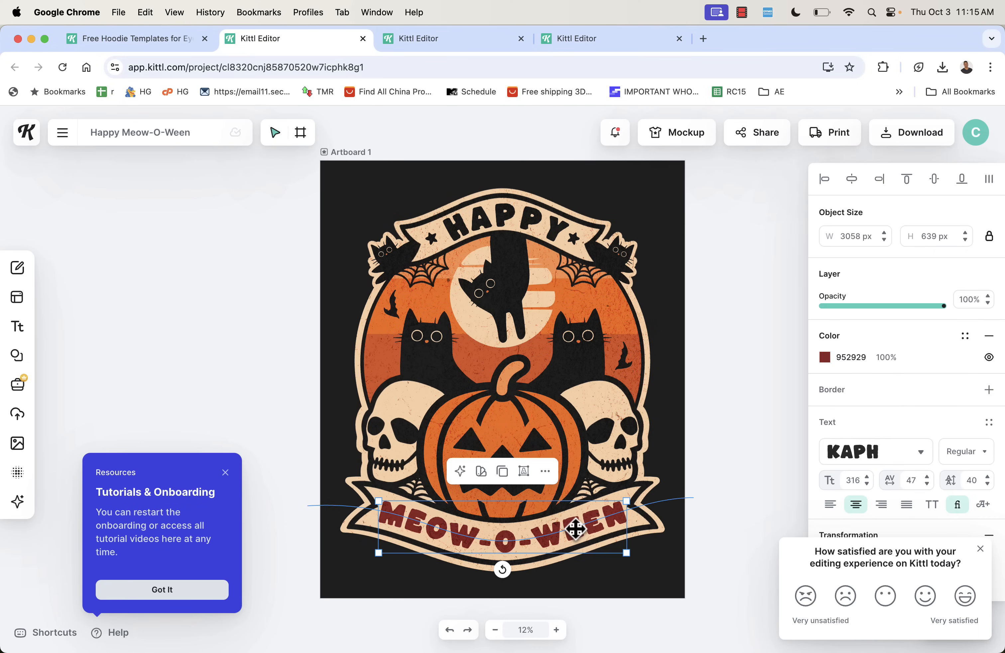
scroll("down", 3)
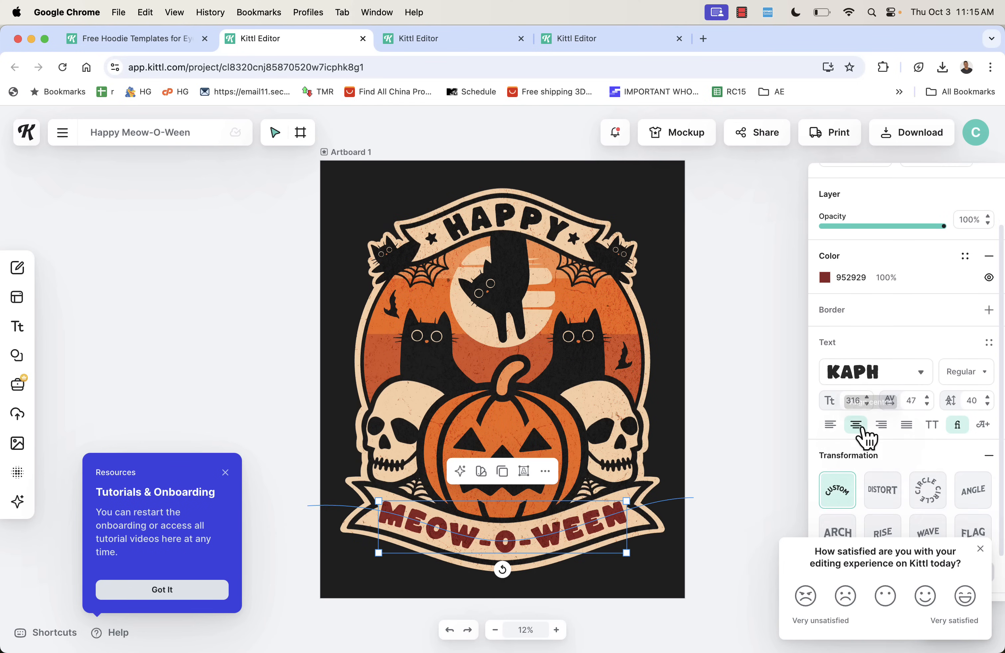
scroll("down", 3)
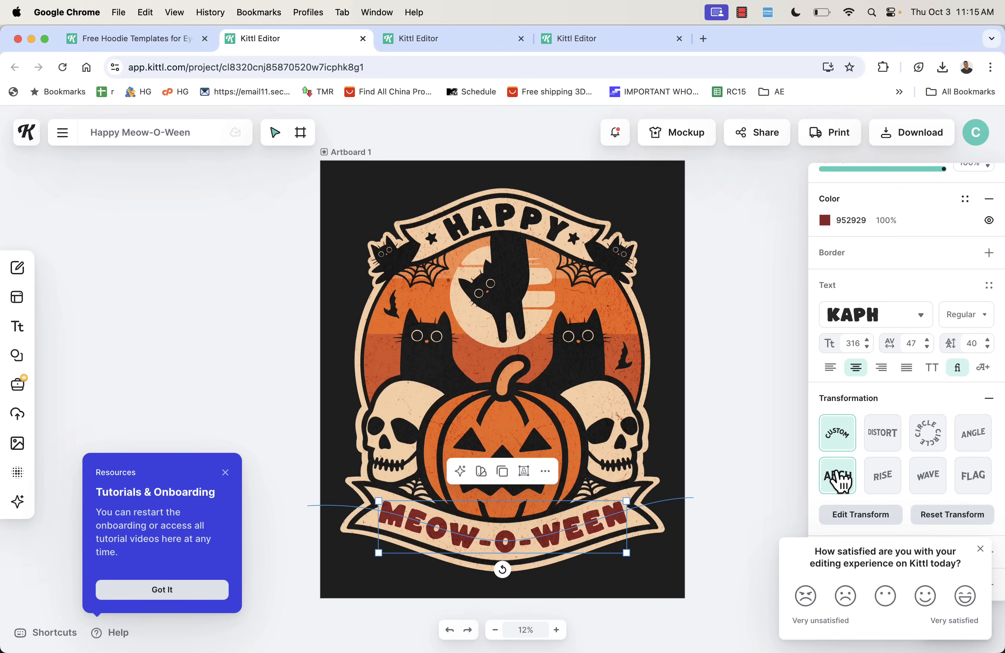
left_click(836, 475)
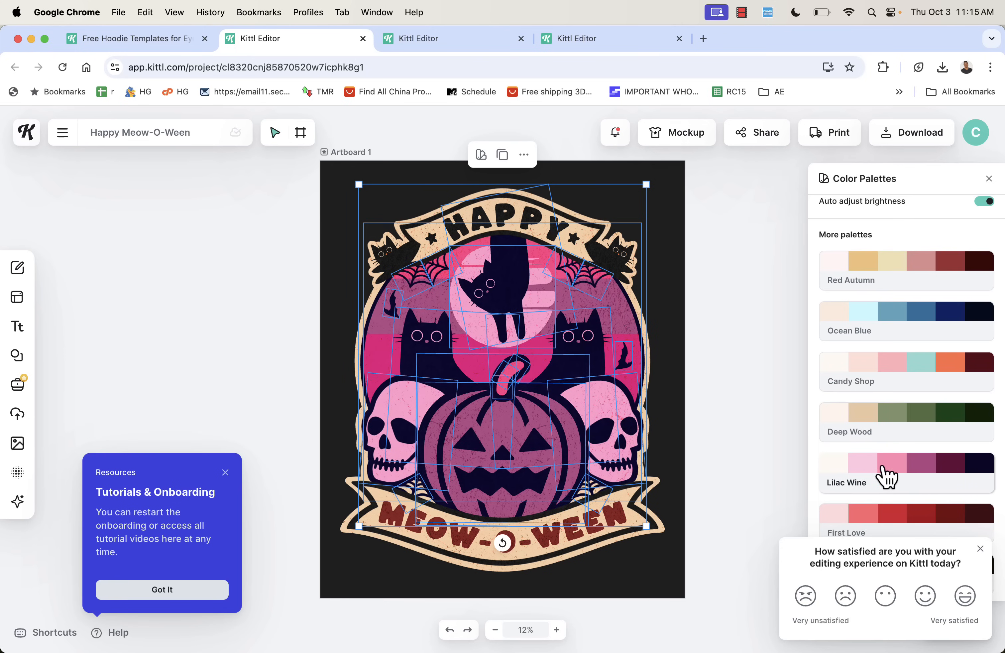
left_click(905, 462)
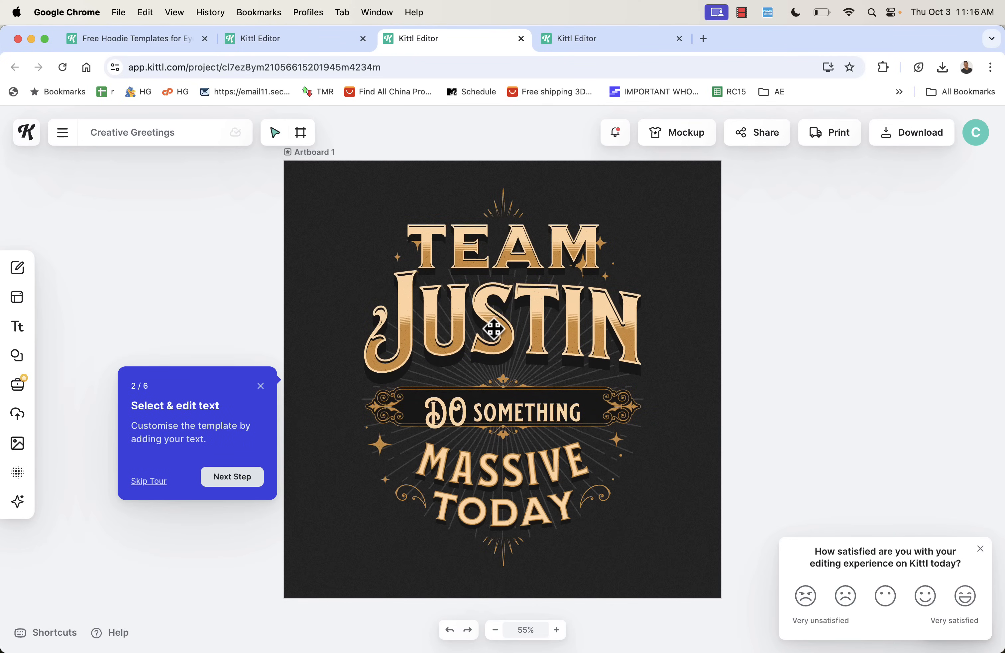
Change the JUSTIN headline to CENER and the banner text to EXAMPLE
left_click(499, 323)
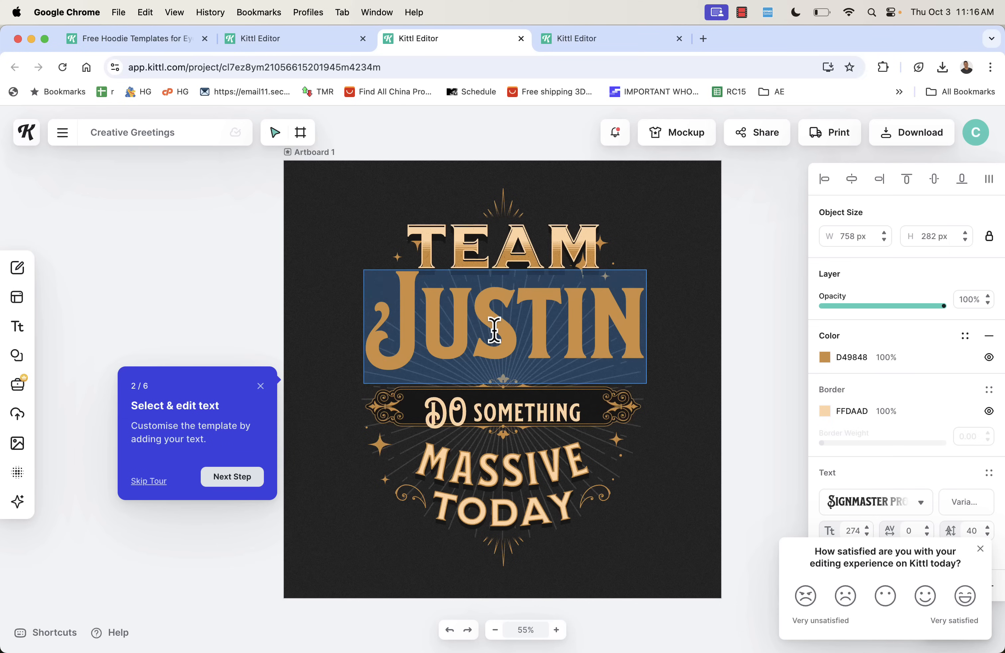
type("CENER")
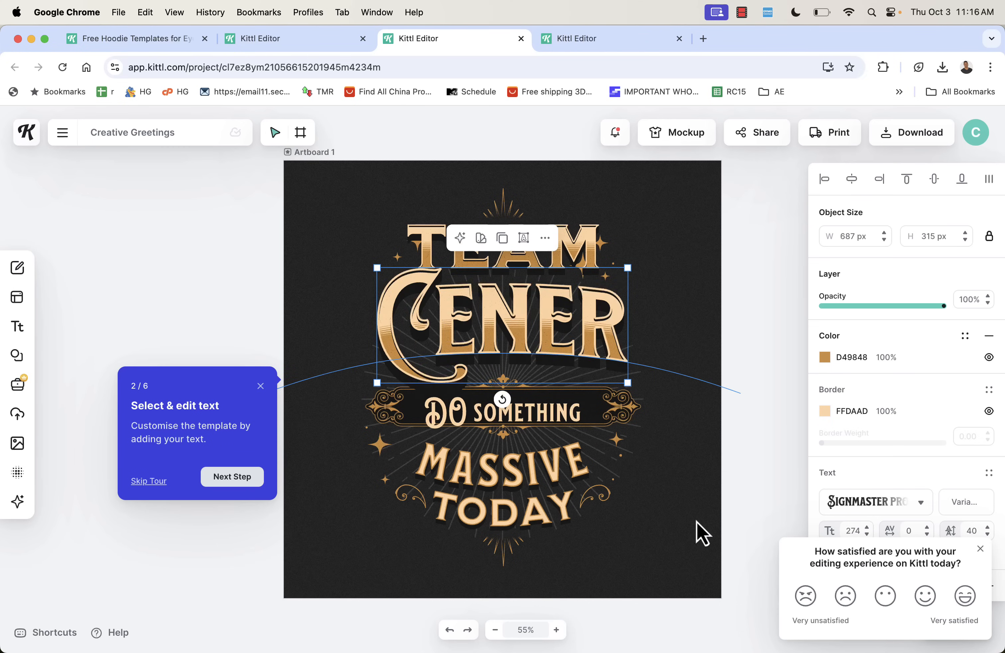
left_click(501, 410)
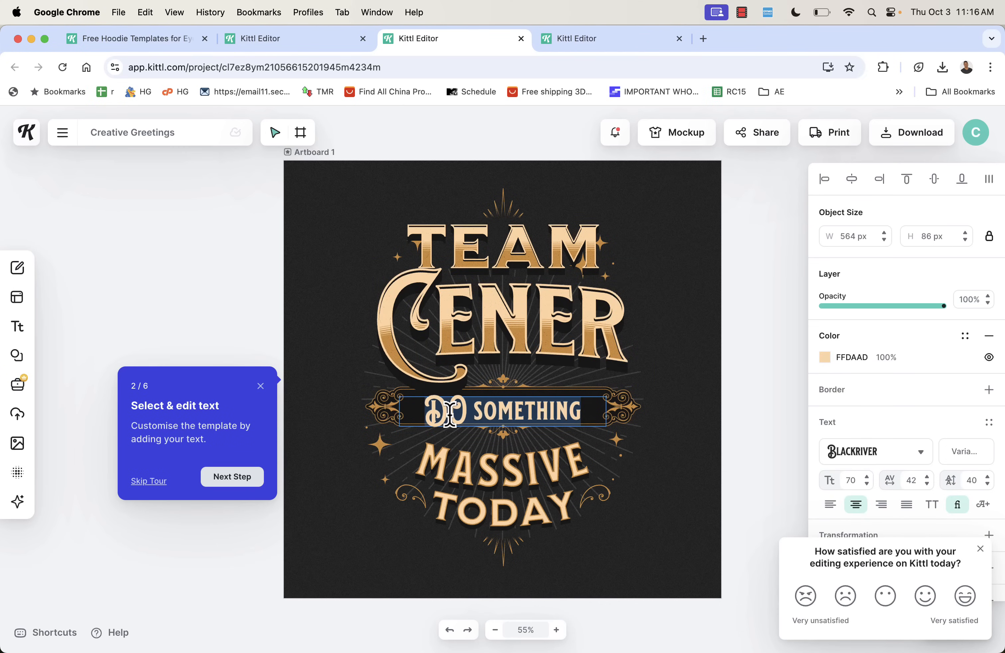
type("EXAMPLE")
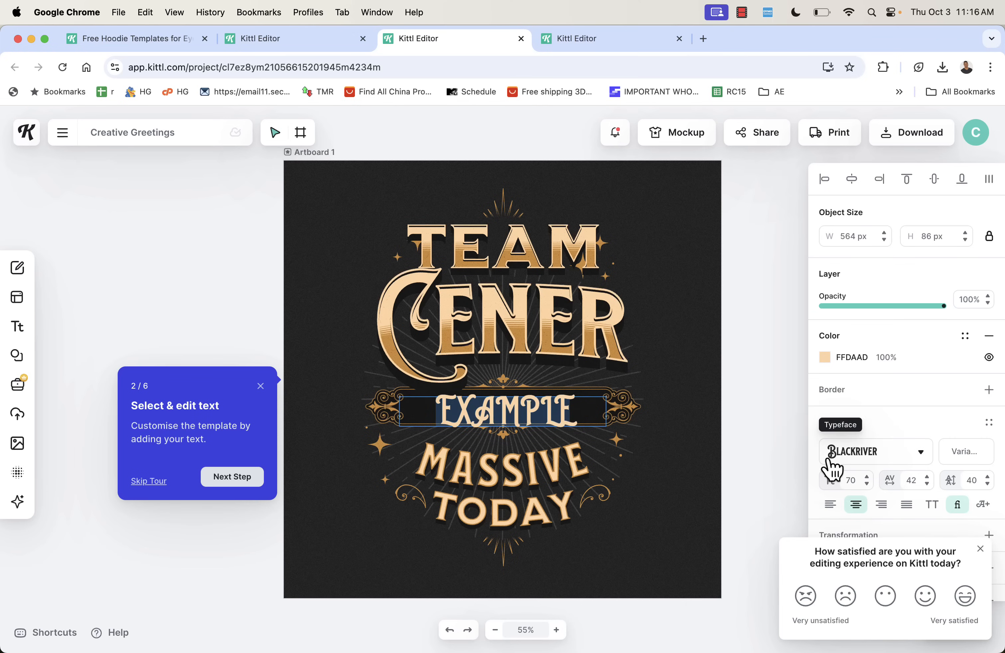
Tint the word TEAM teal from the colour picker
left_click(870, 451)
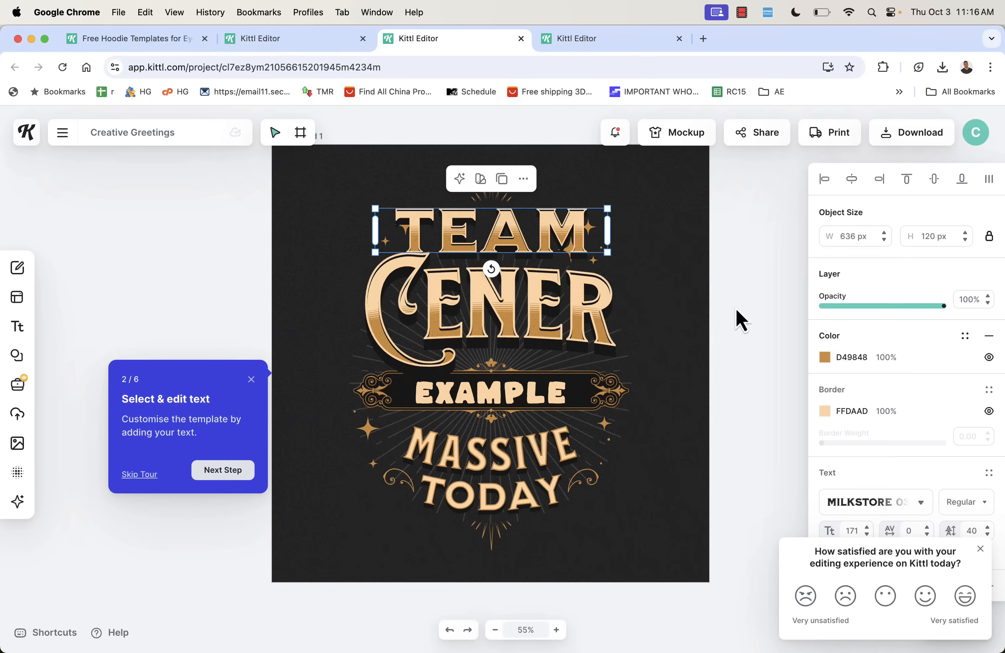
left_click(824, 357)
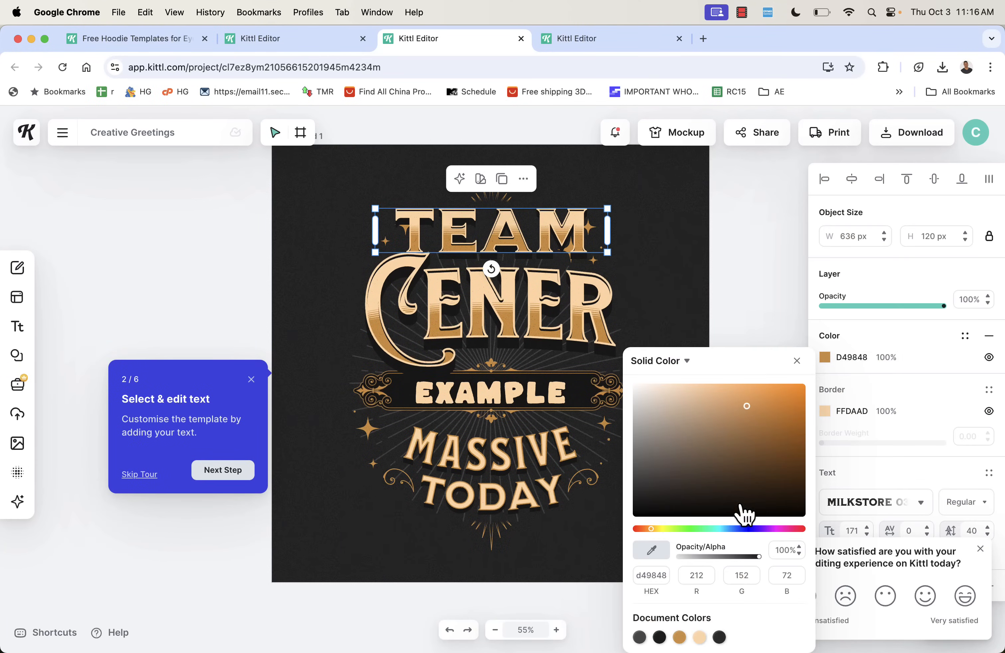
left_click(755, 439)
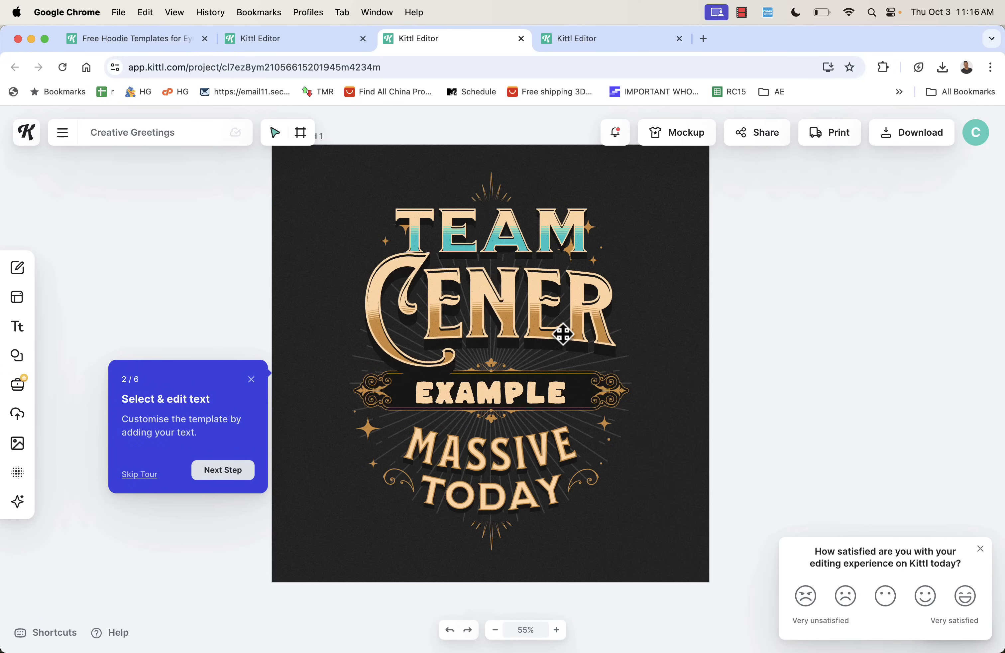
left_click(611, 38)
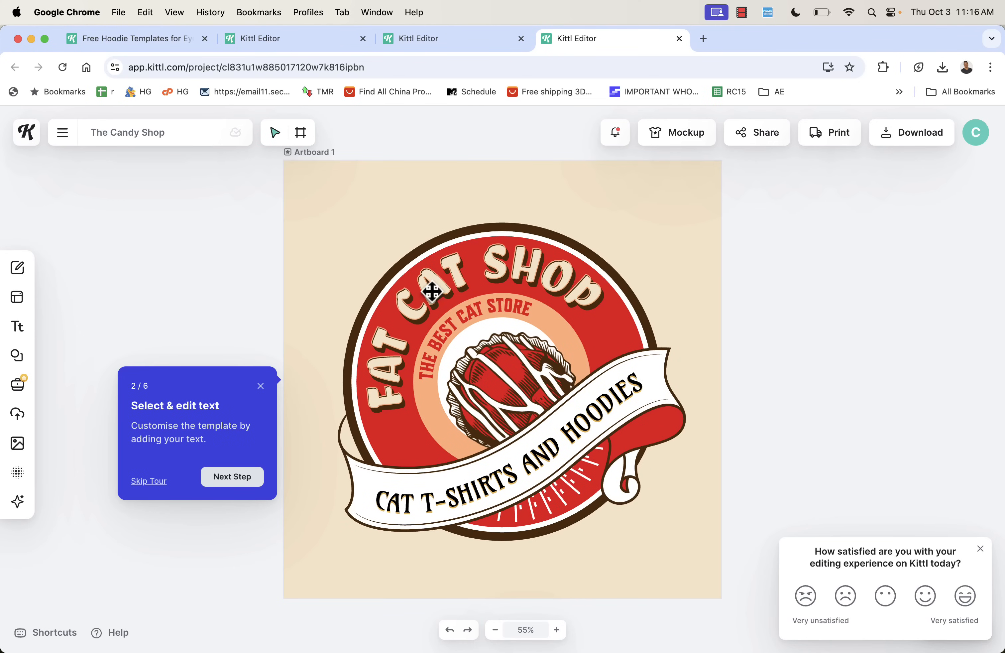
mouse_move(545, 455)
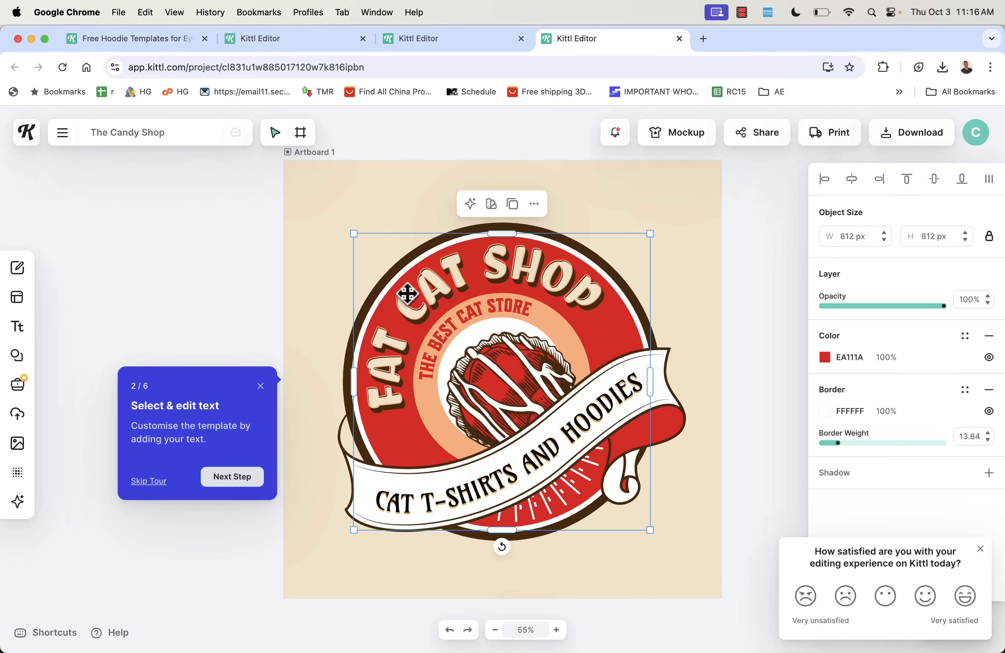
Retitle the badge TENNIS STORE with TENNIS LOVER SHOP inside, previewing palettes without applying one
left_click(449, 288)
type("TENNIS STORE")
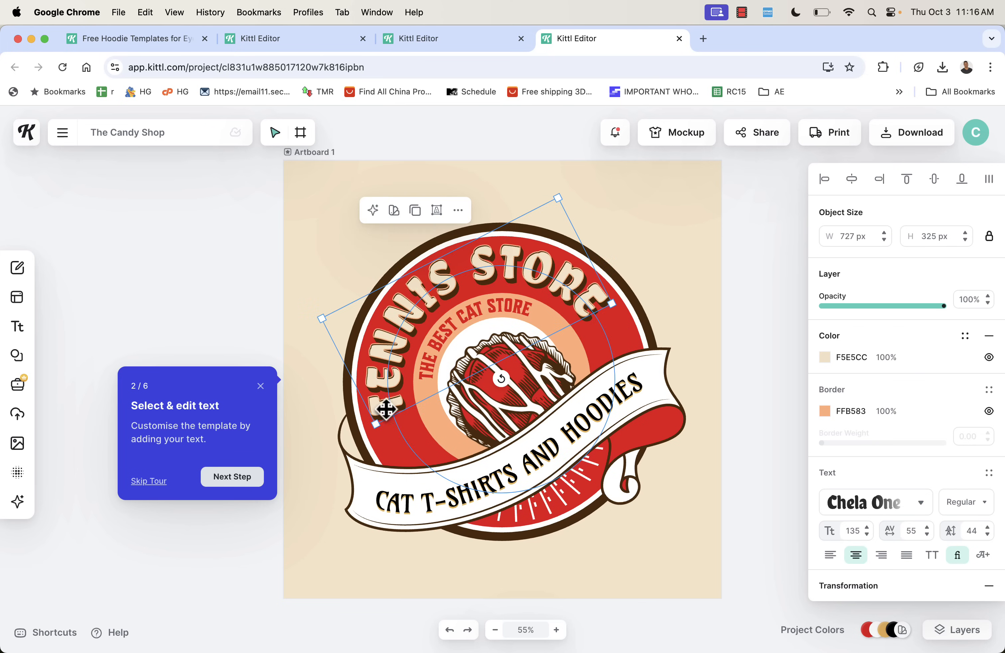
mouse_move(593, 326)
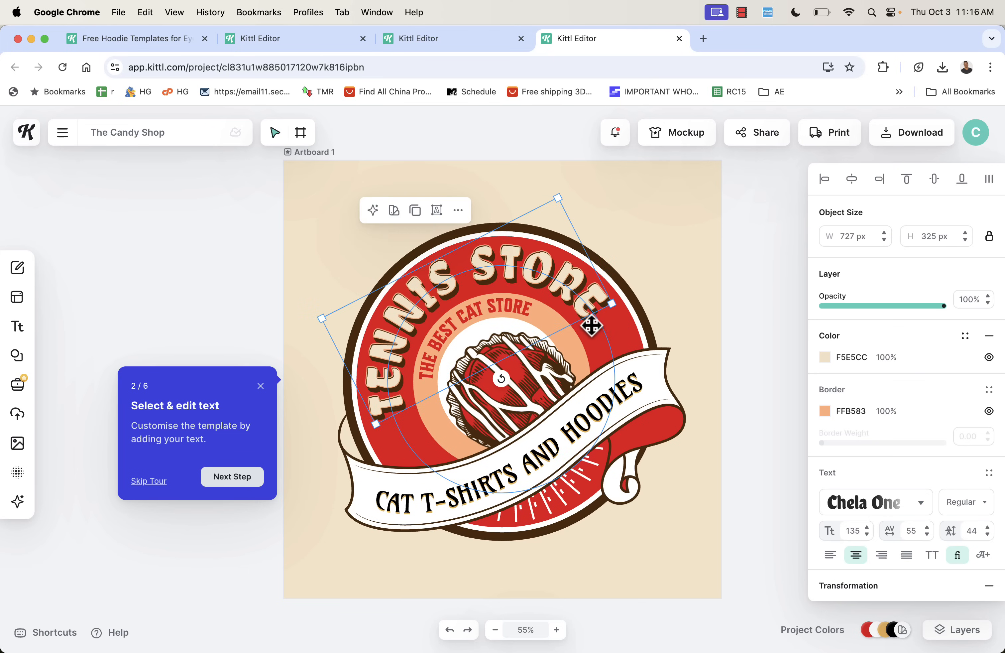
left_click(487, 307)
type("TENNIS LOVER SHOP")
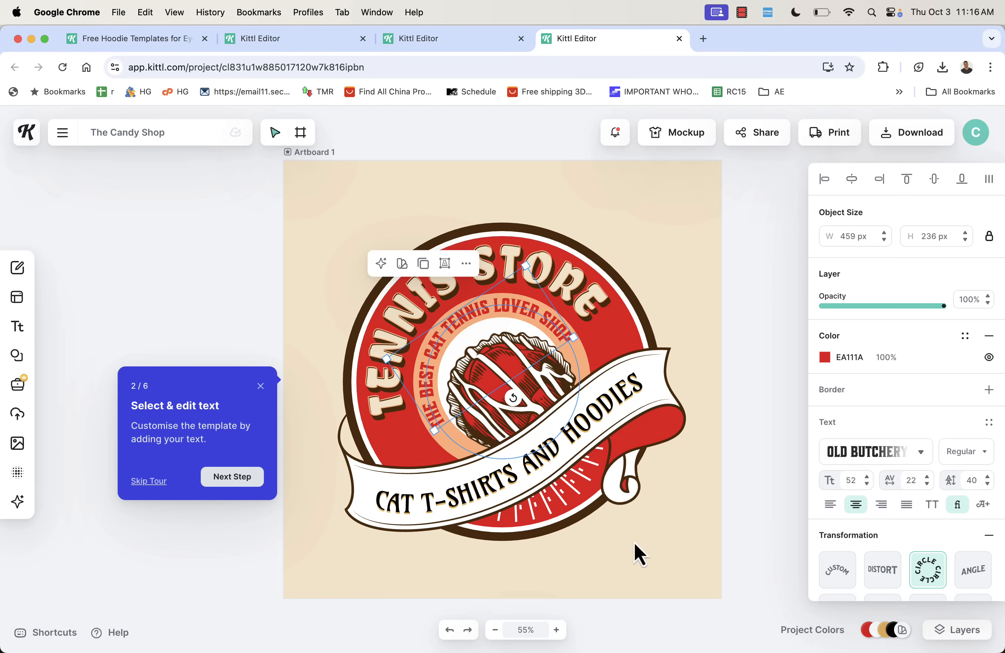
double_click(487, 305)
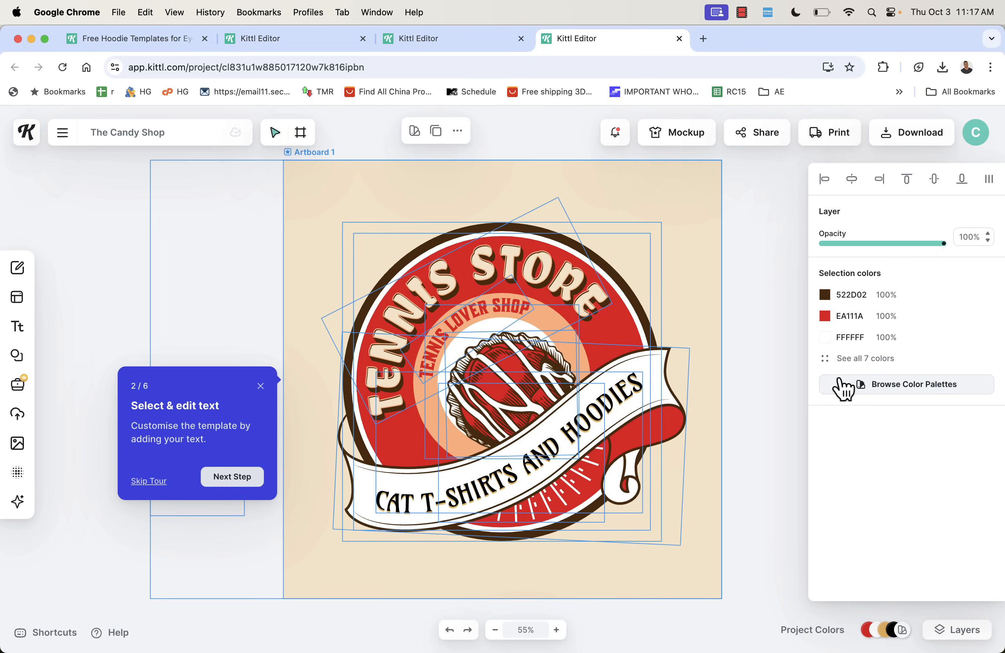
left_click(912, 383)
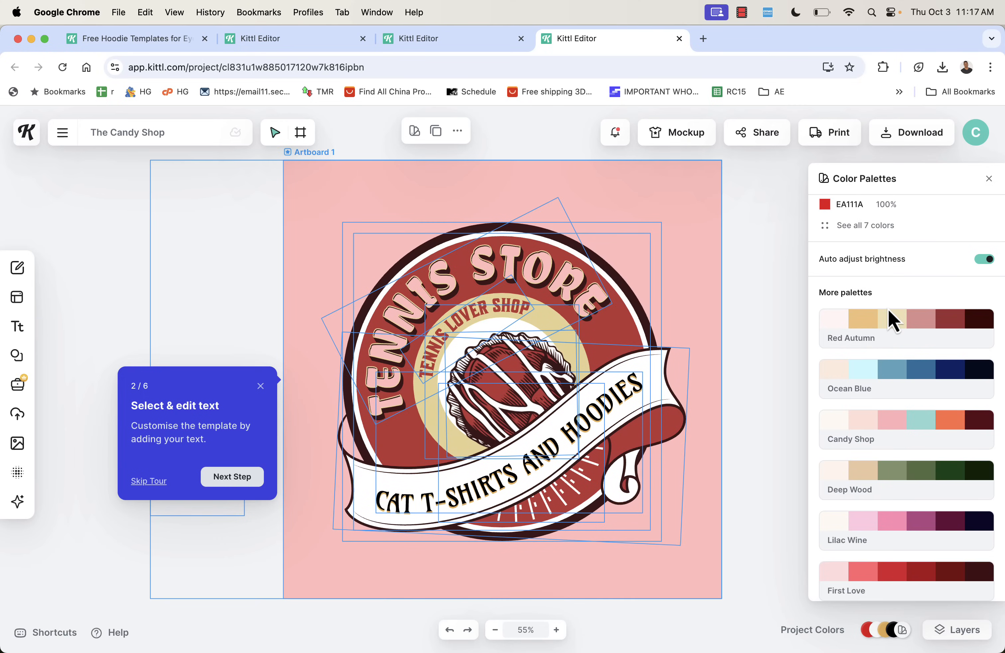
scroll("down", 3)
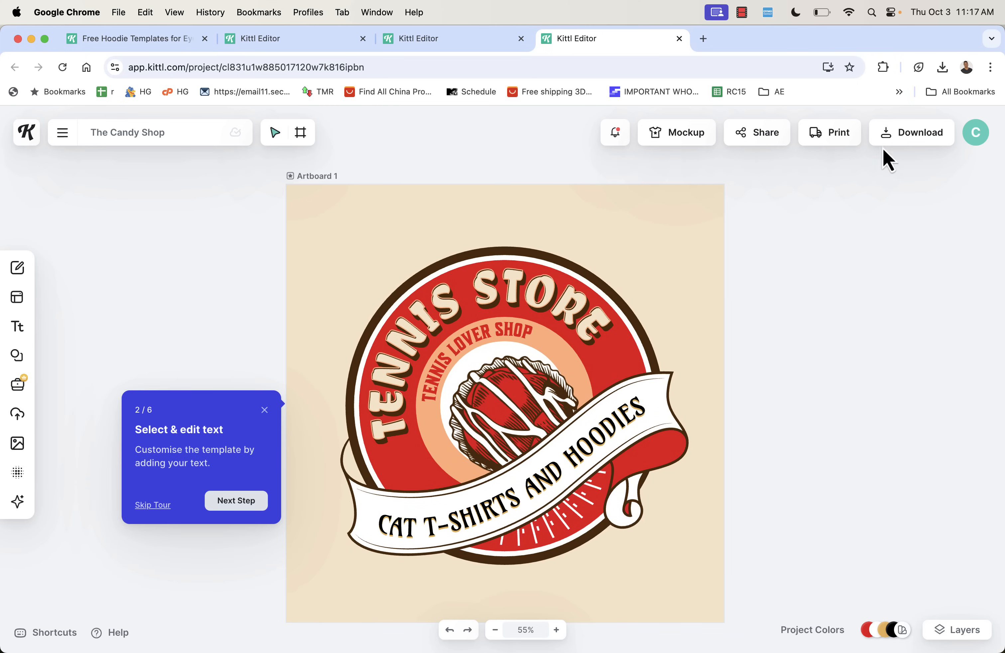
Download the Tennis Store logo as an 800 × 800 px PNG
left_click(912, 132)
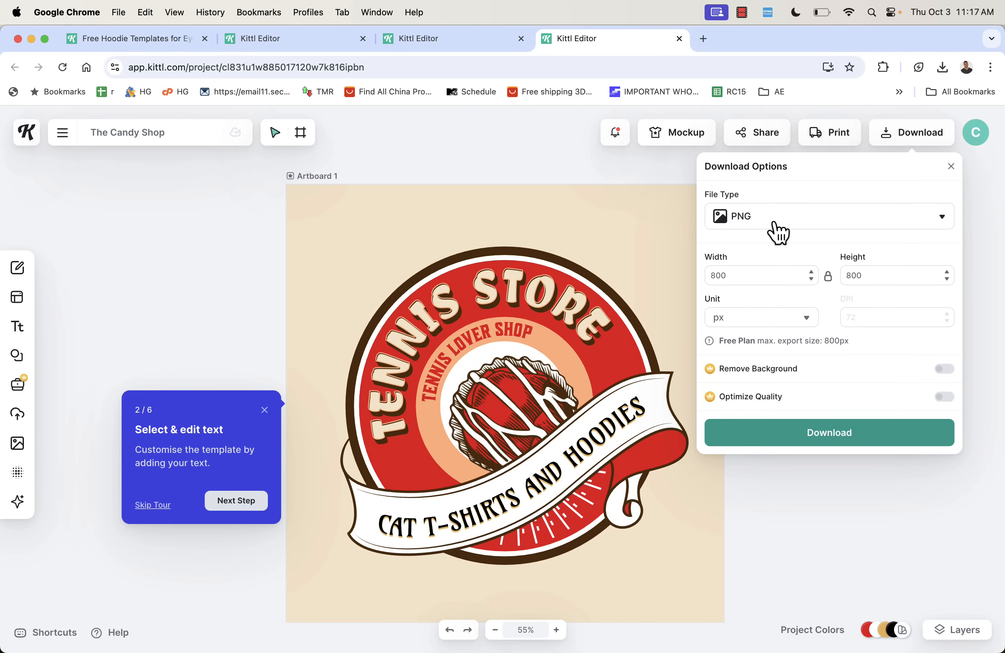
mouse_move(838, 446)
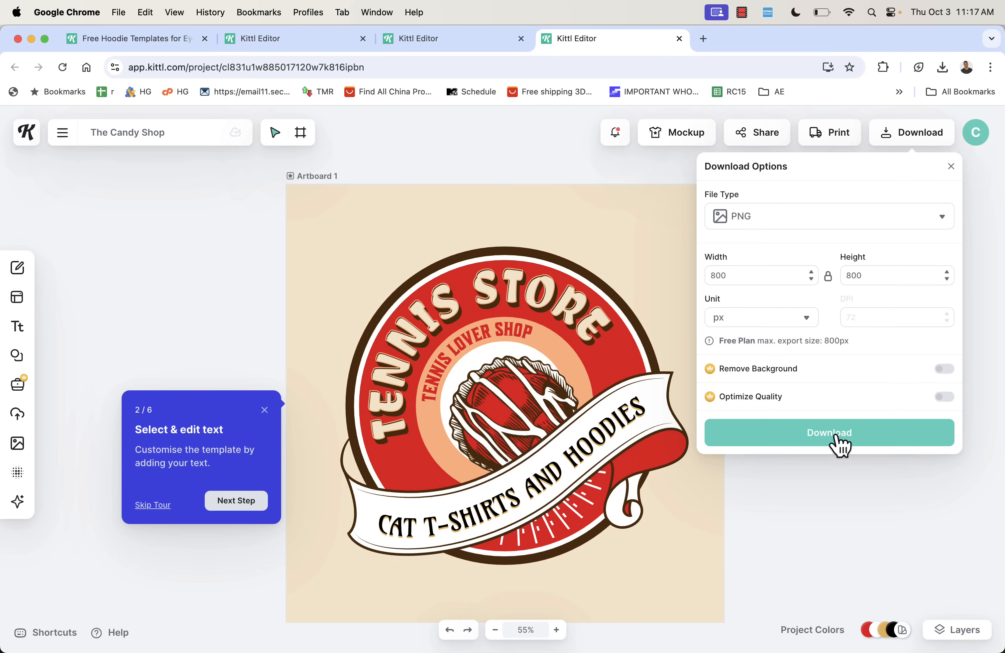
left_click(829, 432)
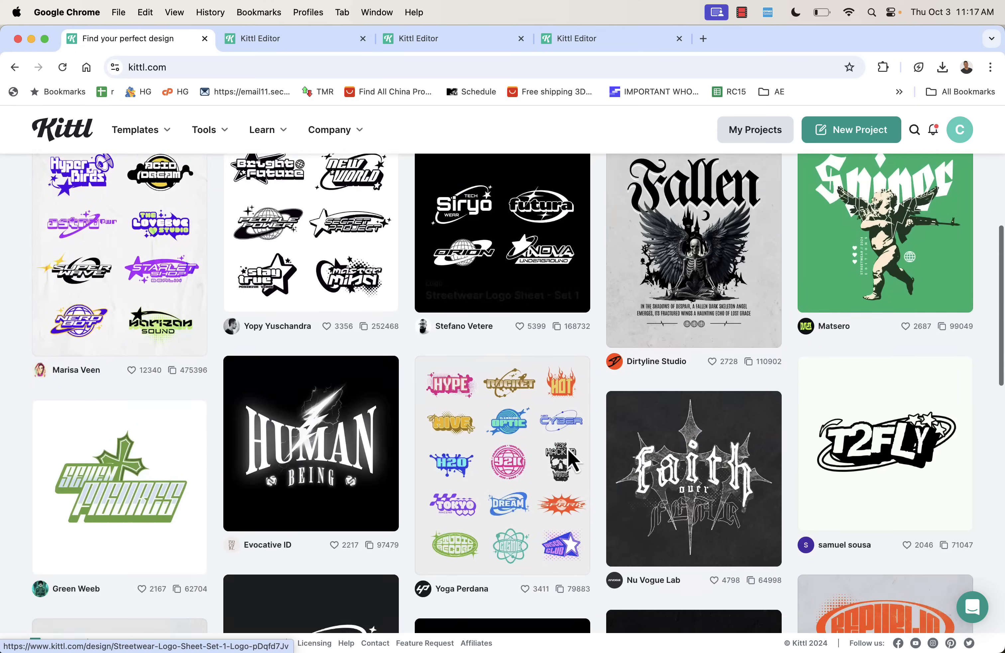
Change the FEARLESS headline to JUSTIN above the SPIRIT graphic
scroll("down", 3)
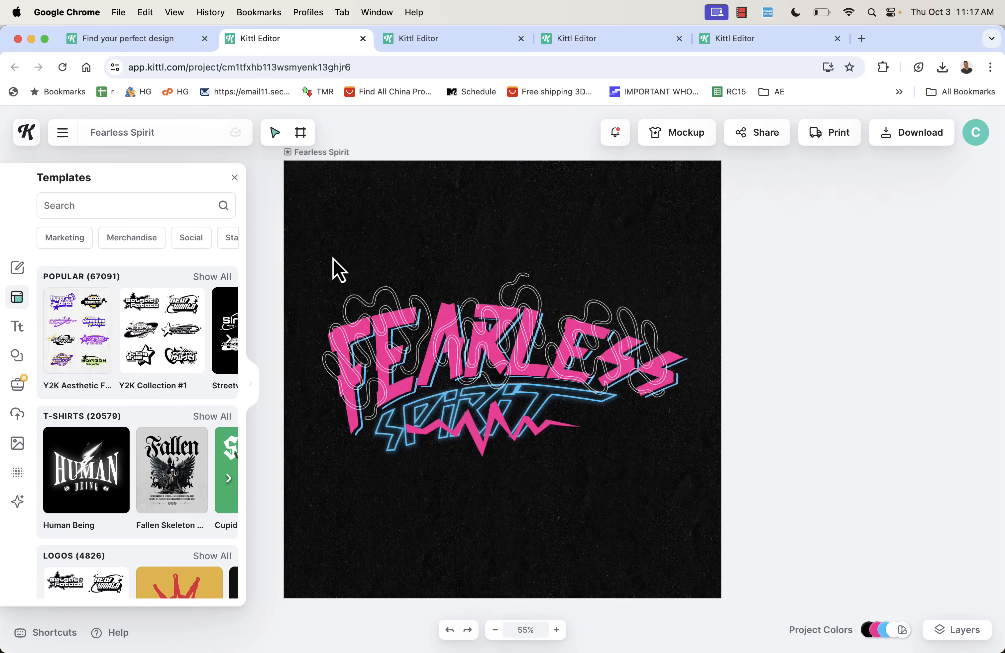
left_click(500, 358)
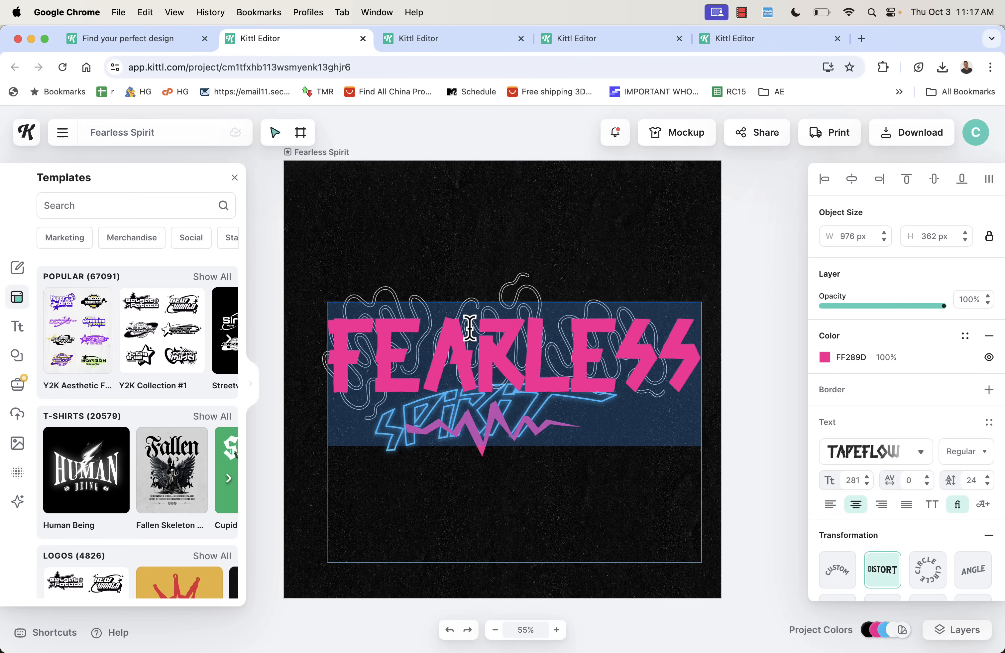
type("JUSTIN")
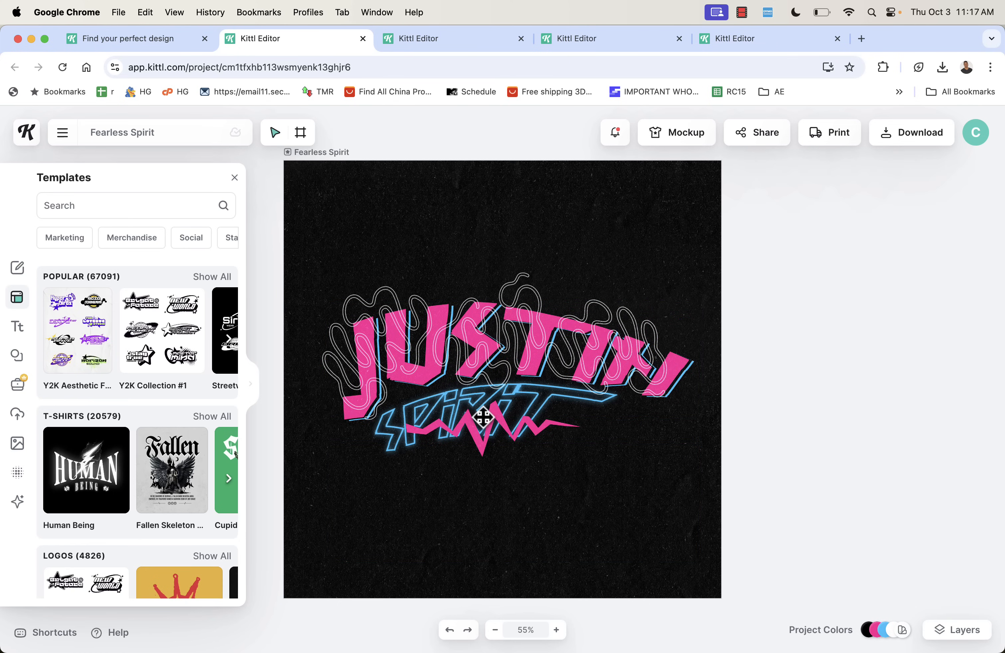
left_click(475, 415)
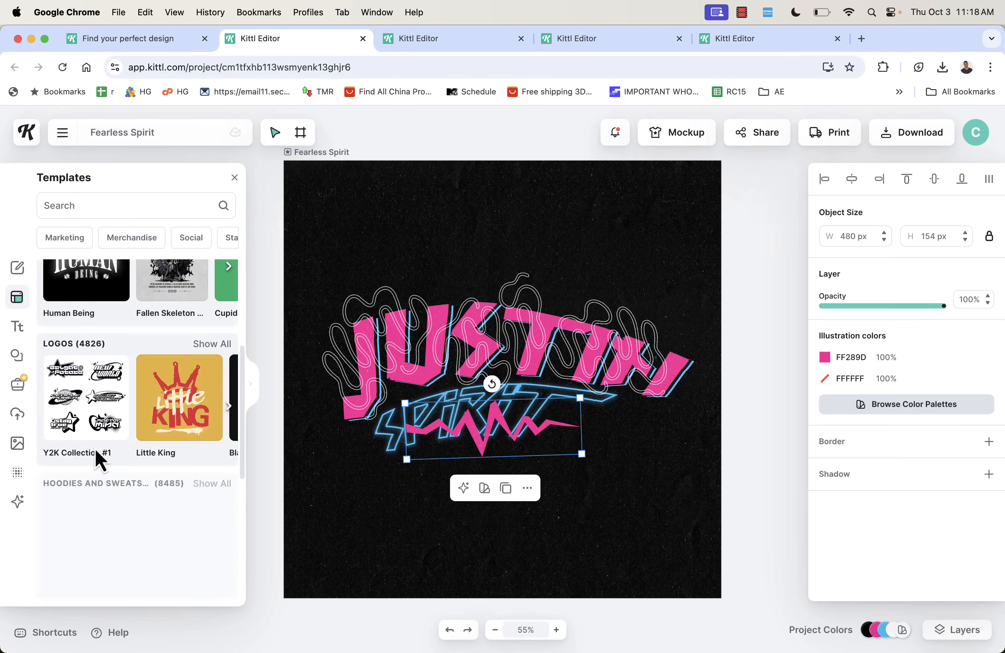
left_click(17, 326)
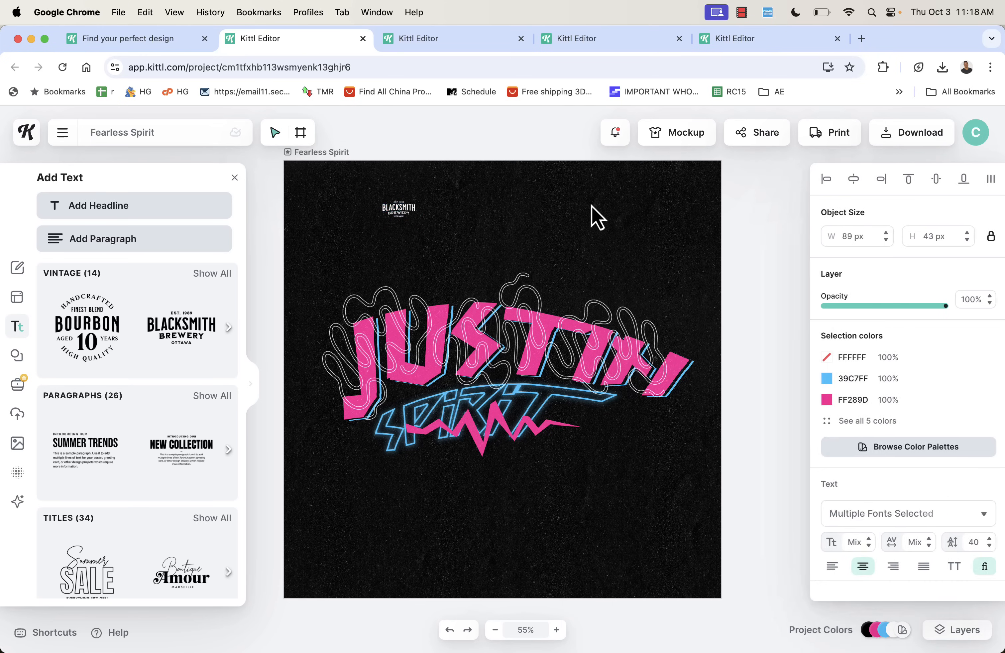
left_click(398, 209)
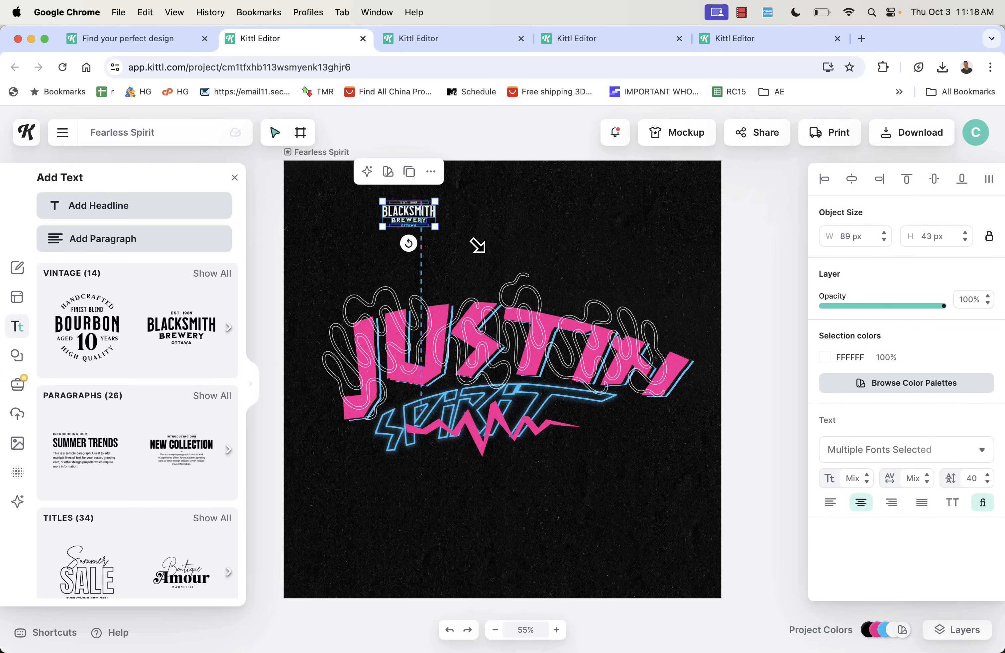
left_click_drag(407, 213, 533, 519)
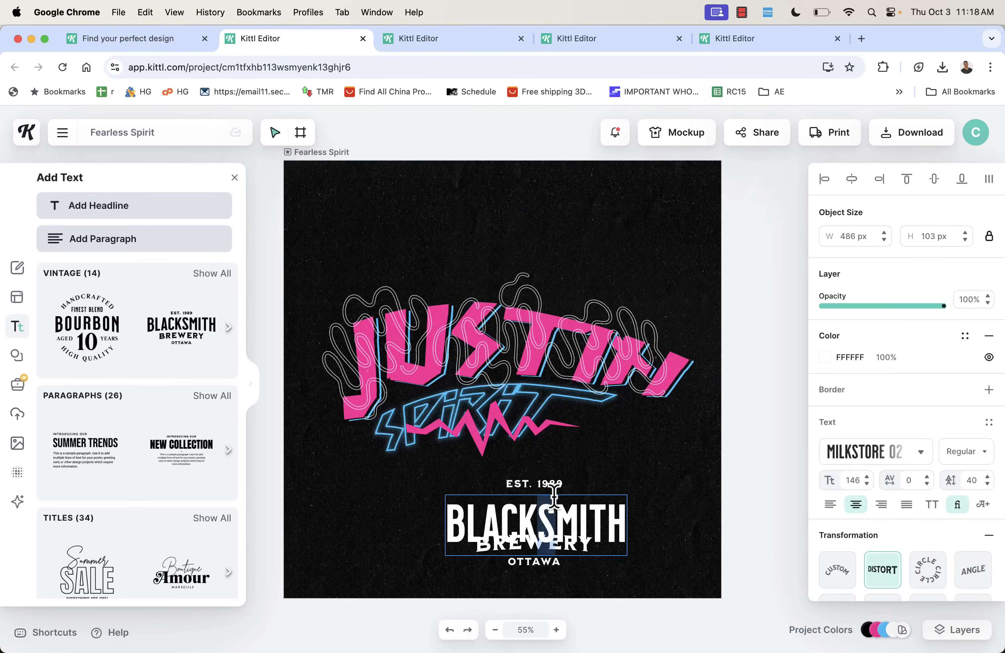
type("CHANGE ME")
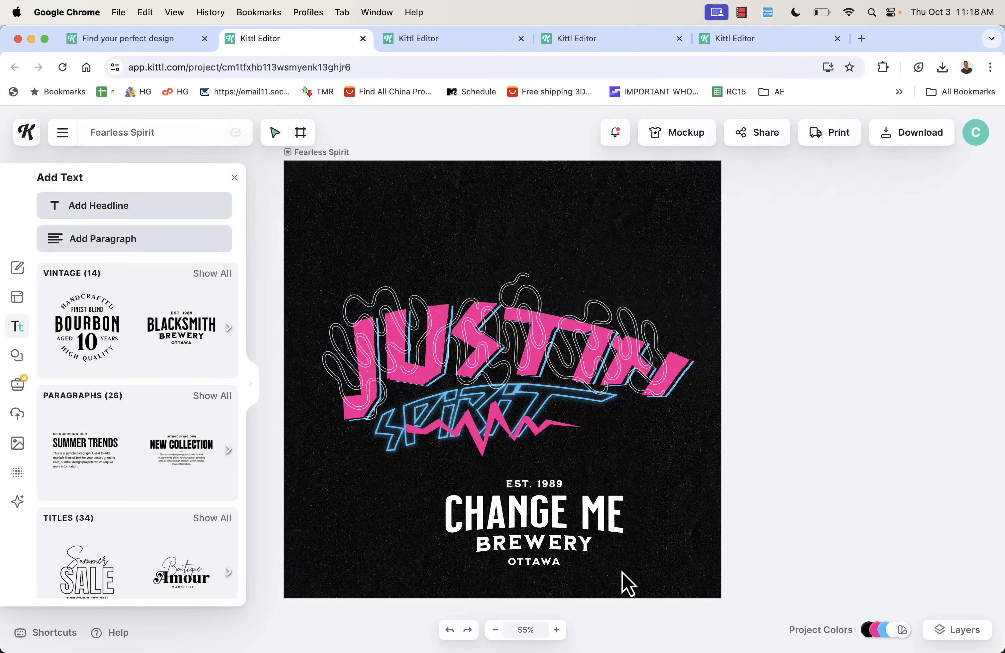
left_click(519, 519)
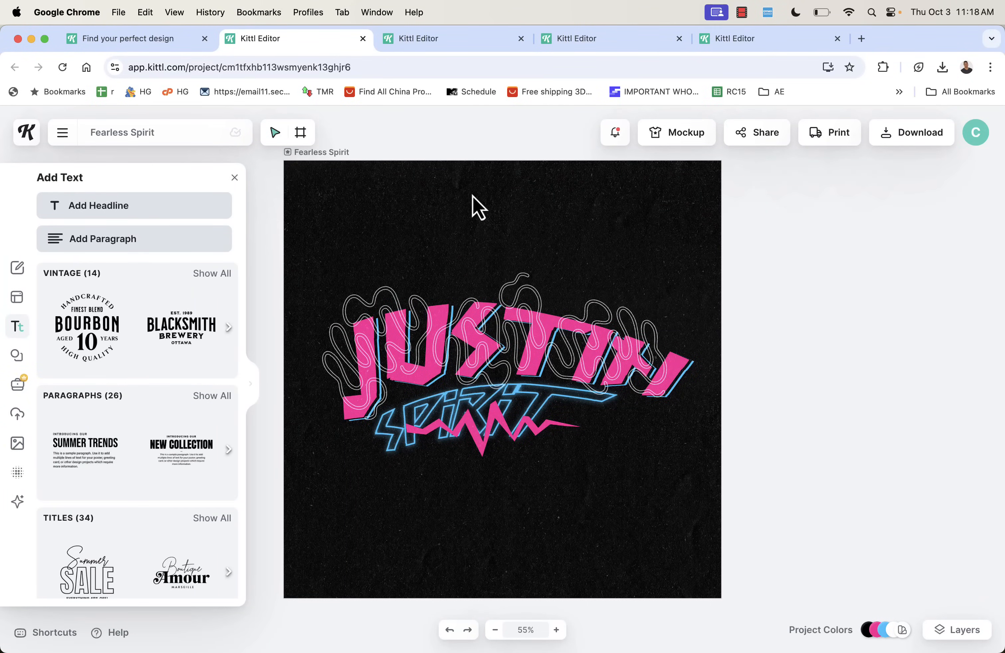
left_click(129, 38)
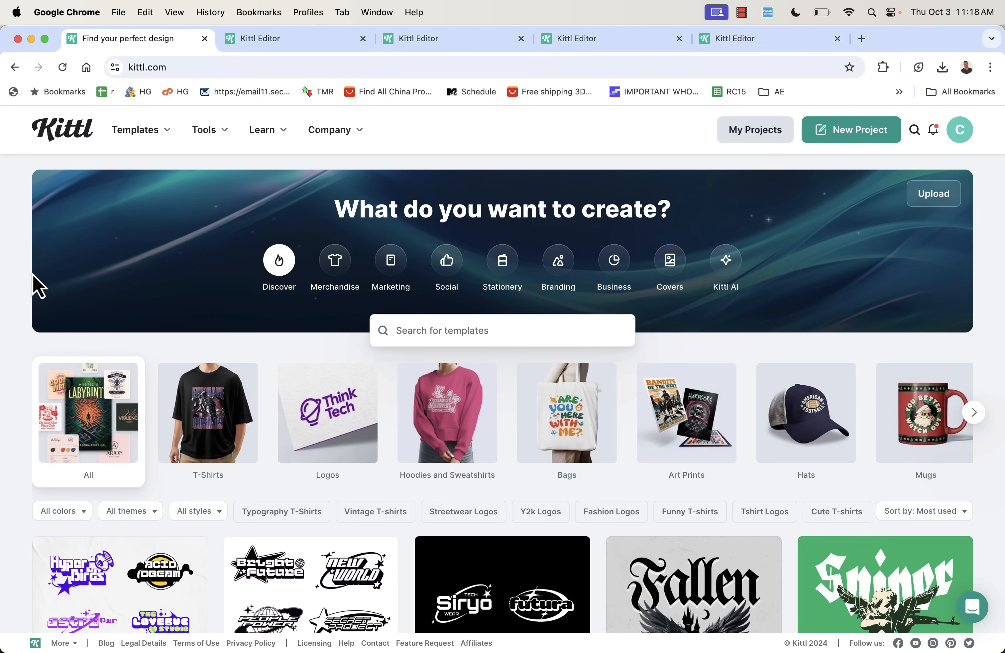
mouse_move(749, 25)
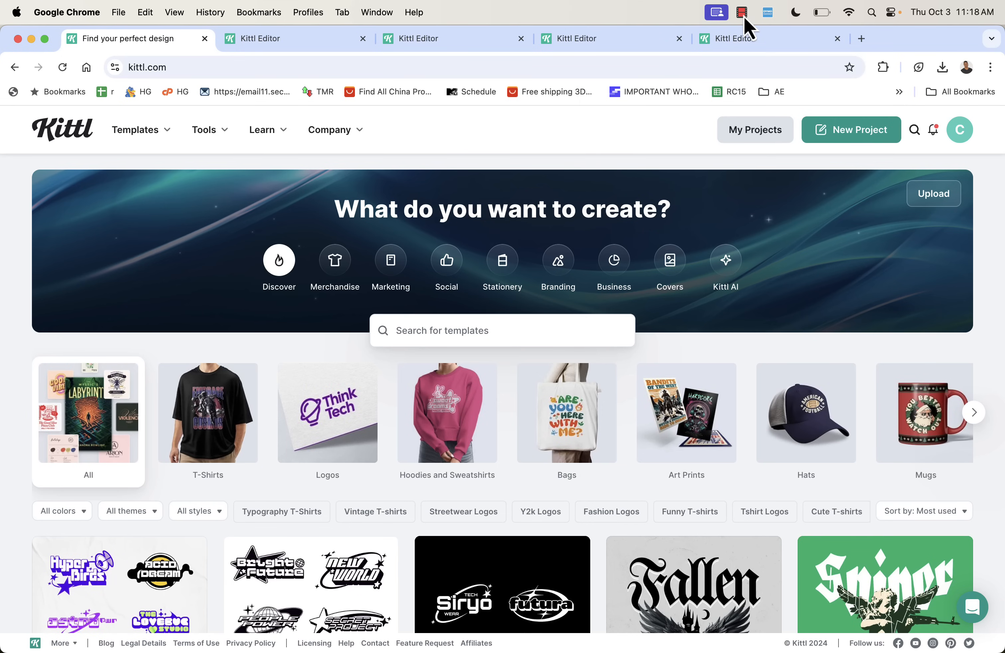